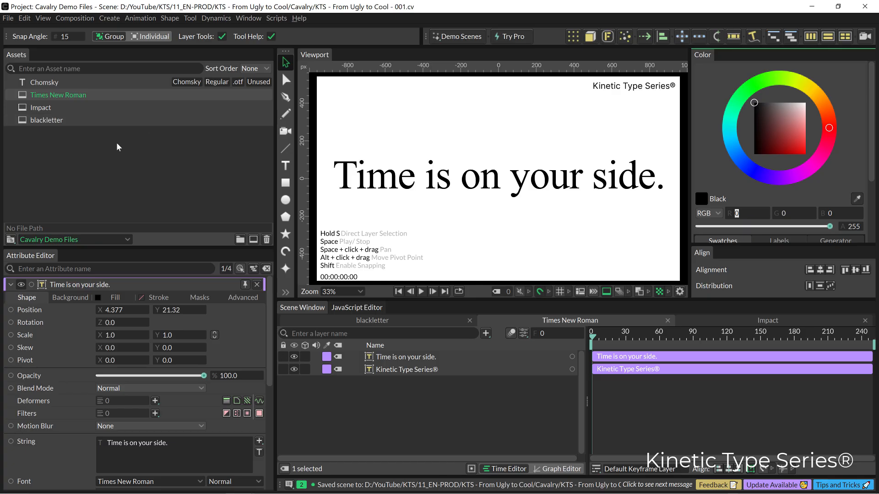
mouse_move(62, 122)
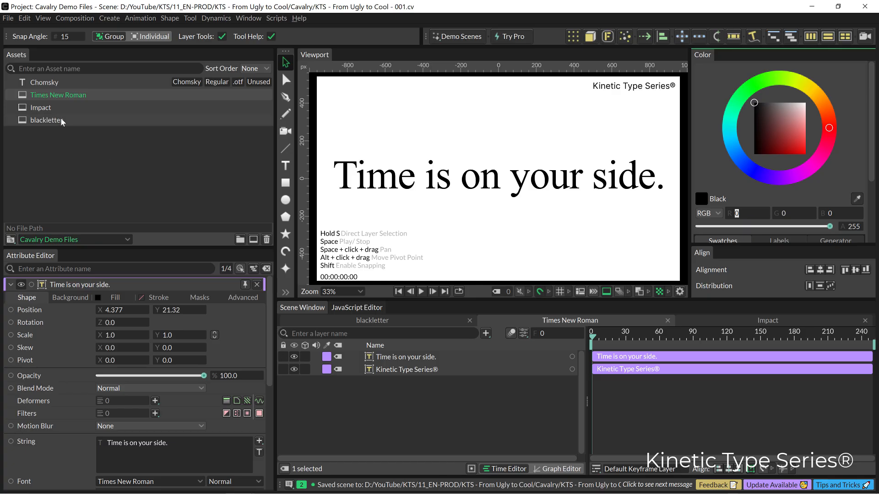
Switch to the blackletter composition showing the word New in gothic type.
left_click(400, 176)
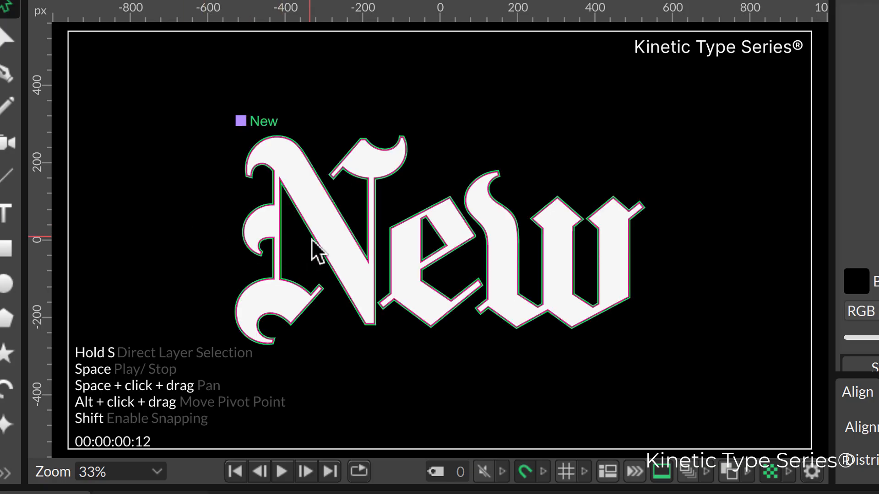
mouse_move(333, 252)
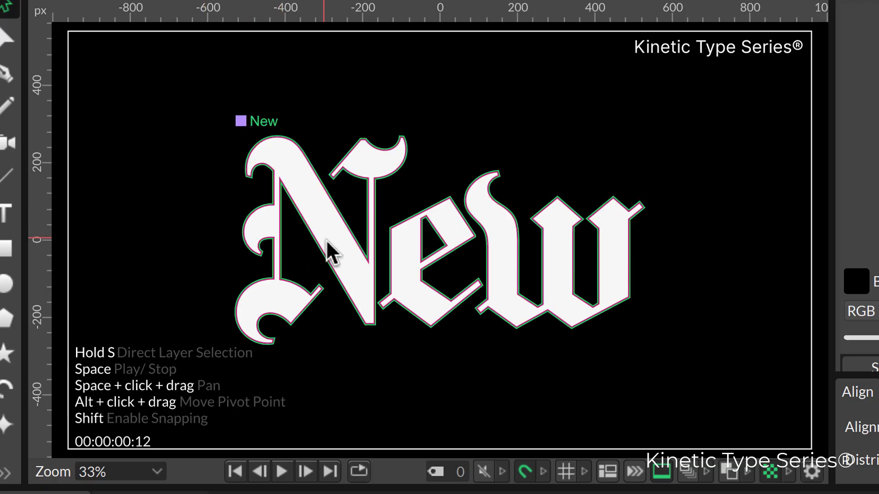
mouse_move(307, 344)
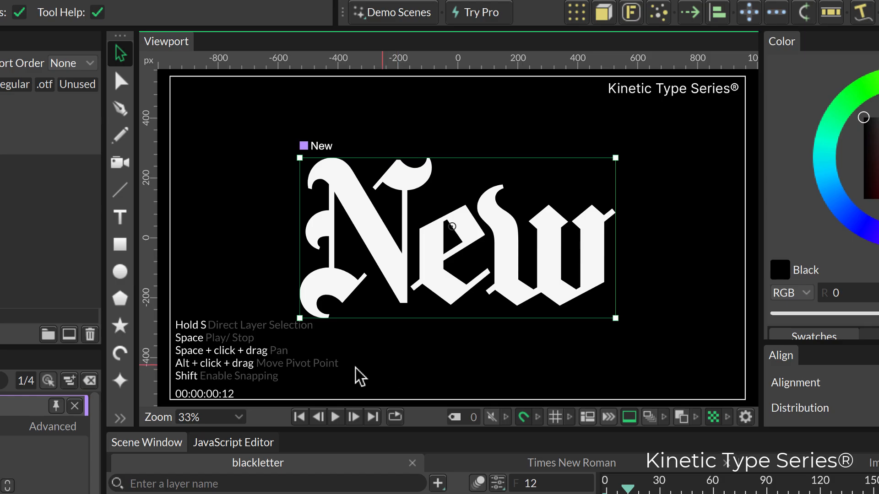
mouse_move(322, 376)
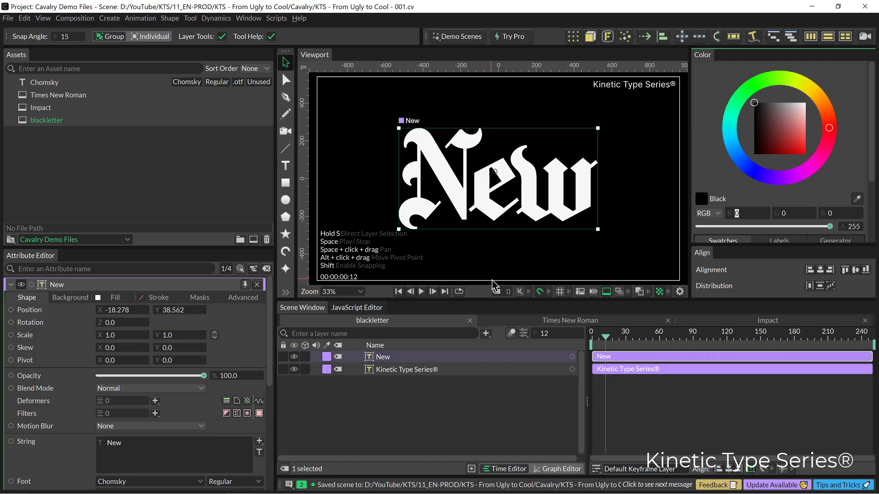
mouse_move(487, 400)
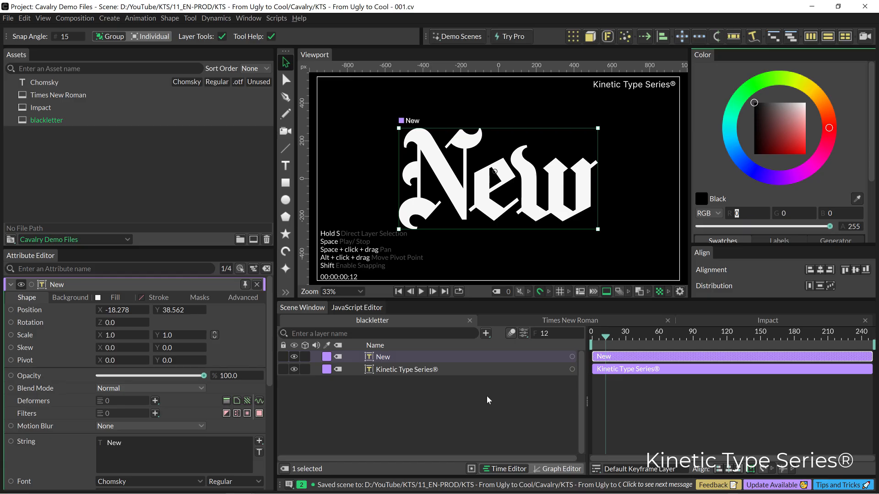
mouse_move(148, 405)
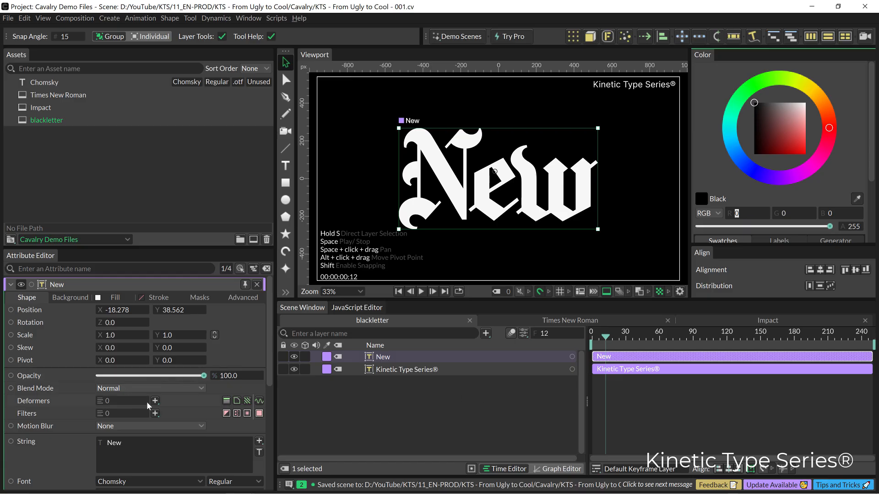
scroll("down", 3)
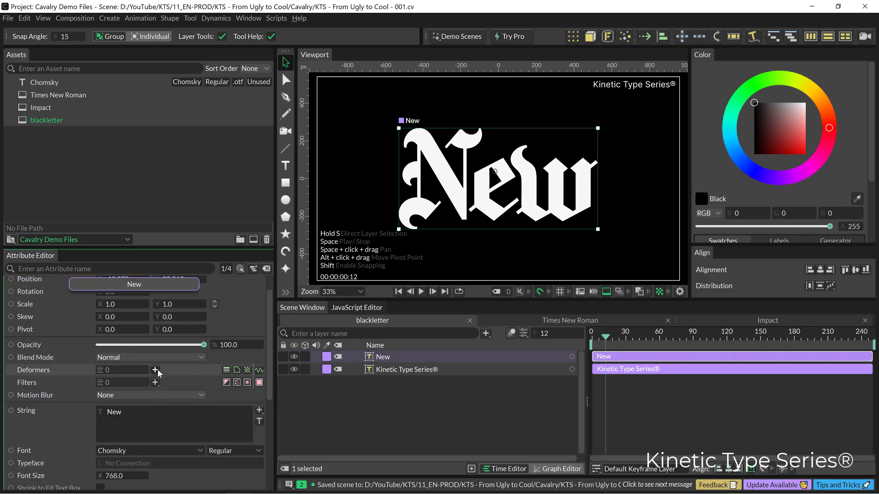
mouse_move(86, 381)
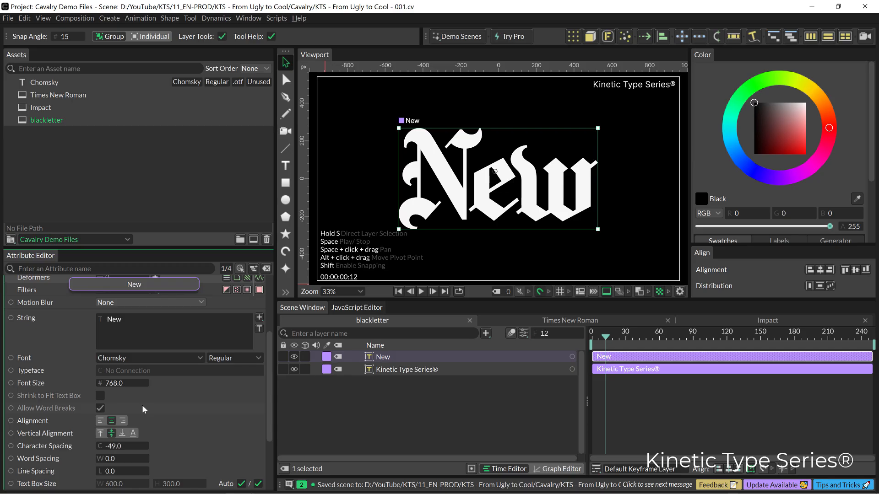
scroll("down", 3)
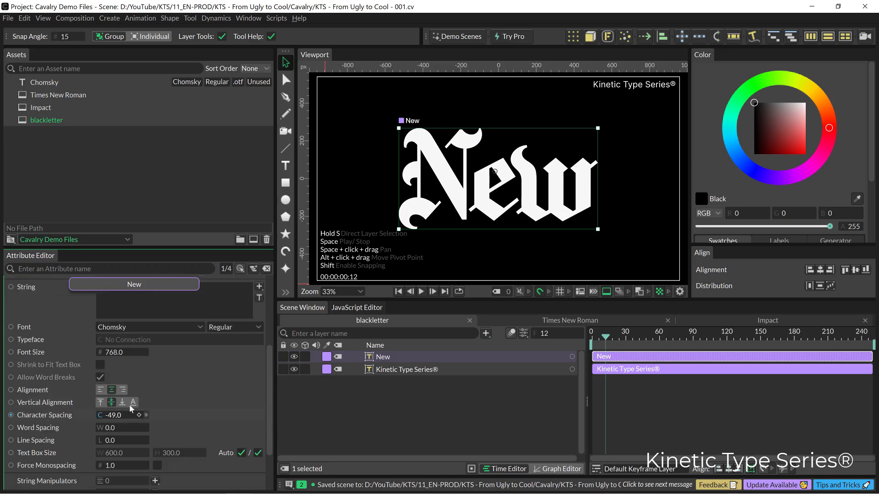
mouse_move(108, 425)
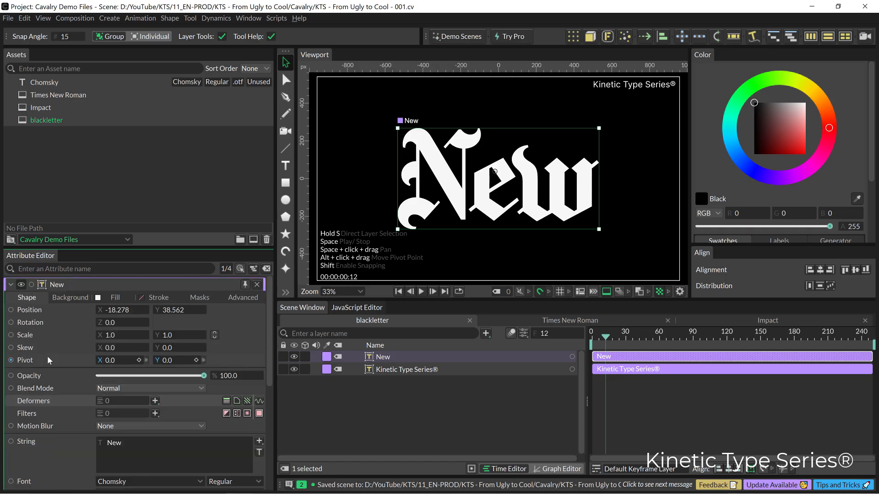
Add a Voxelize deformer to the New text with size 26.1 and voxel scale 0.8.
left_click(130, 457)
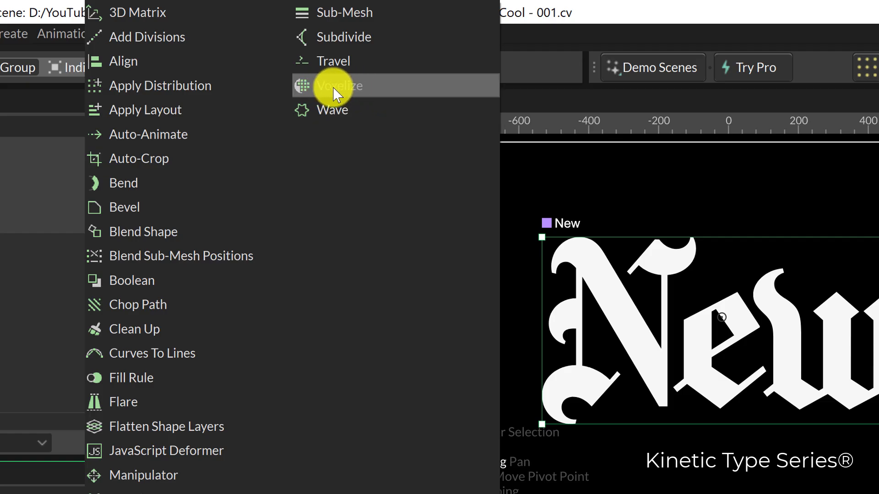
left_click(341, 85)
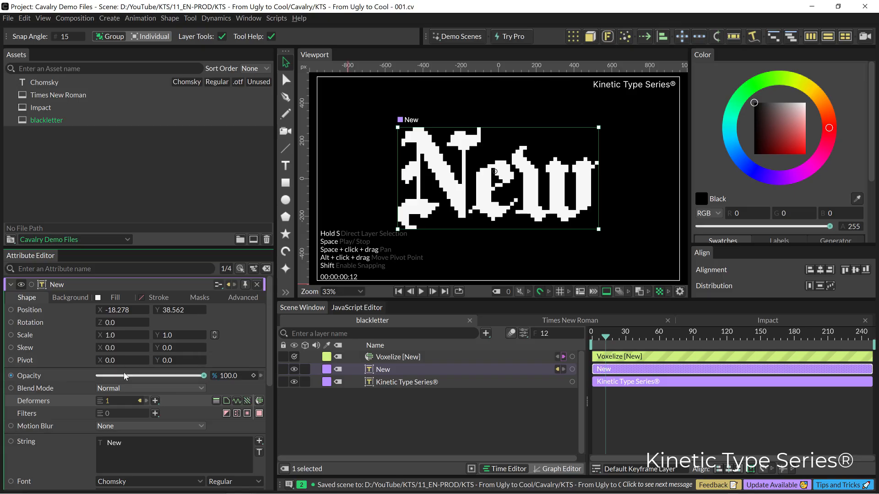
left_click(399, 357)
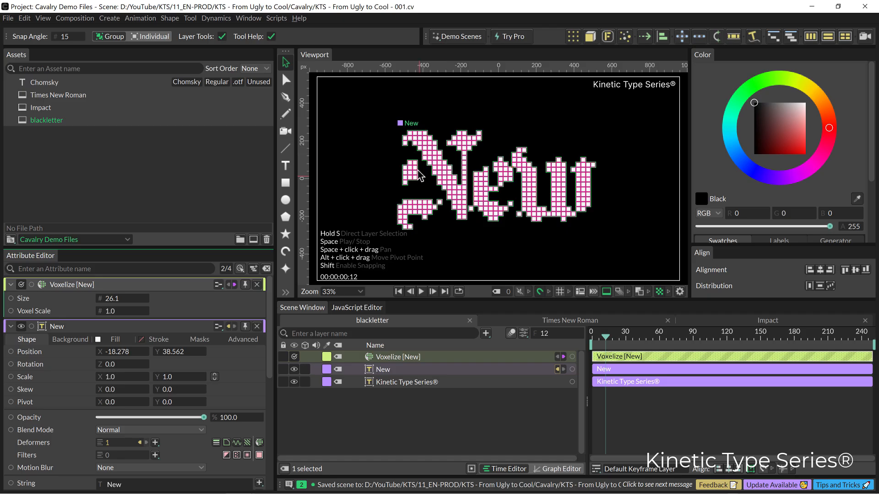
left_click(296, 357)
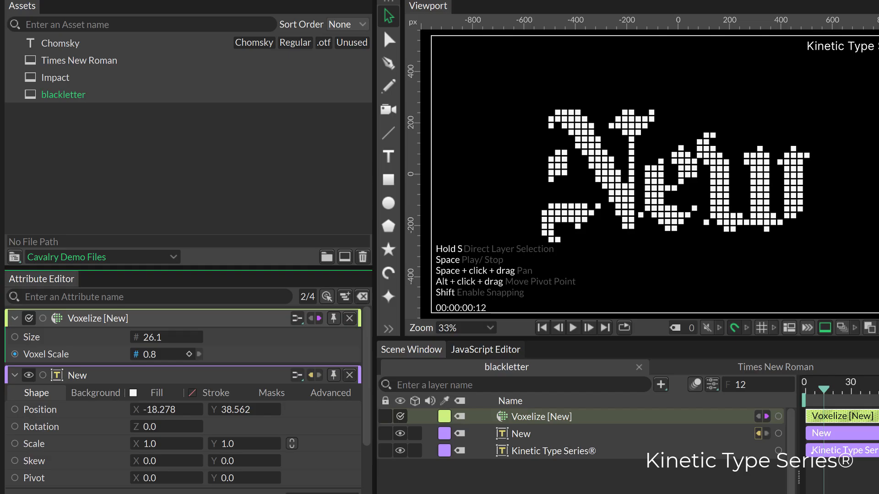
left_click(522, 433)
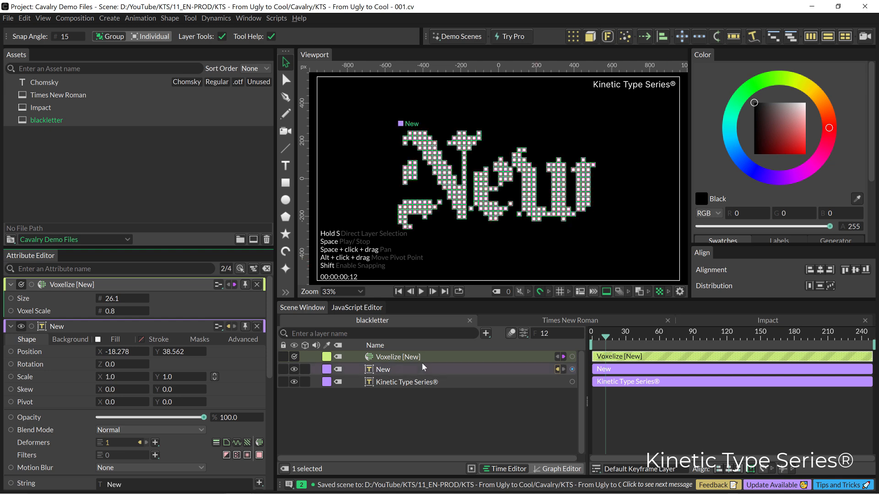
mouse_move(425, 382)
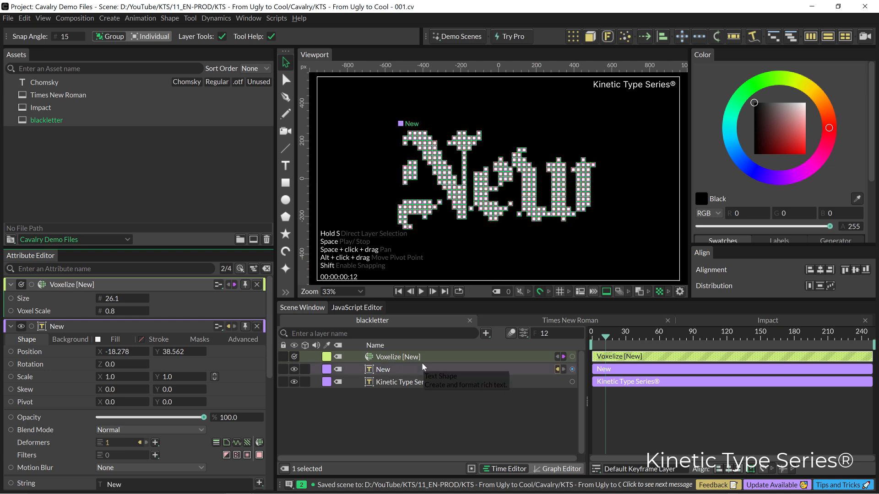
Colour the background pale pink and the pixelated text lime green from the library palette.
left_click(723, 240)
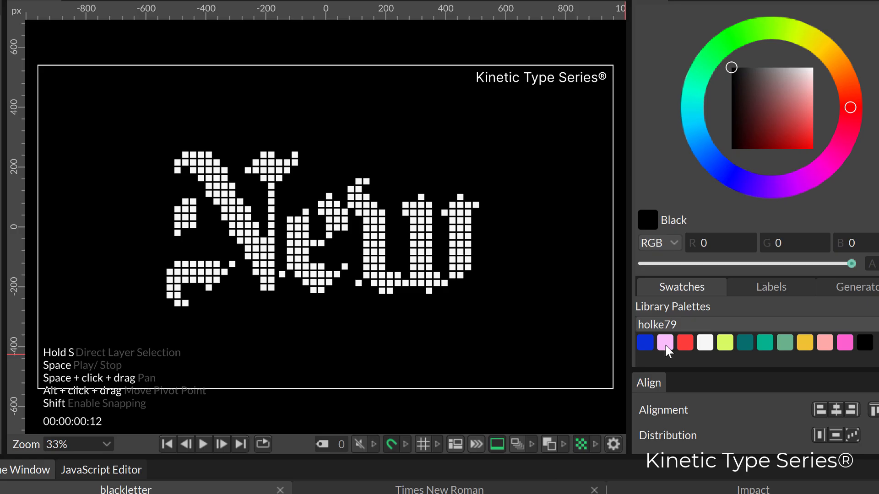
left_click(664, 342)
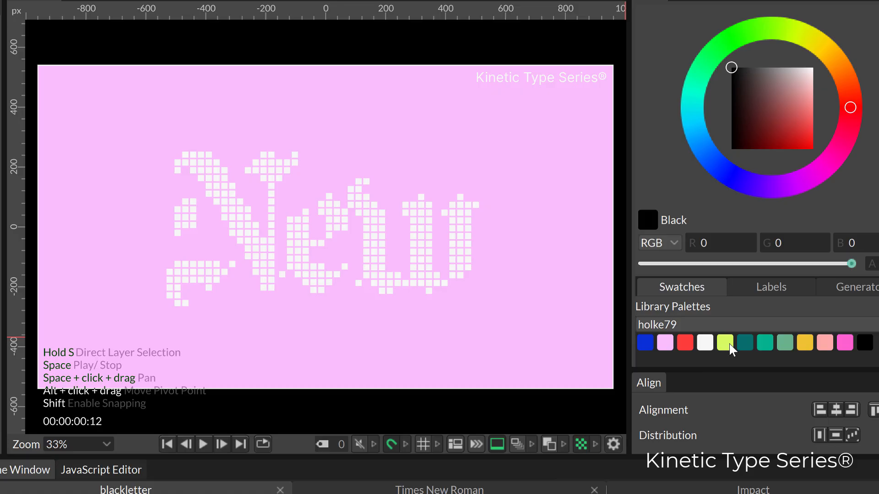
left_click(724, 342)
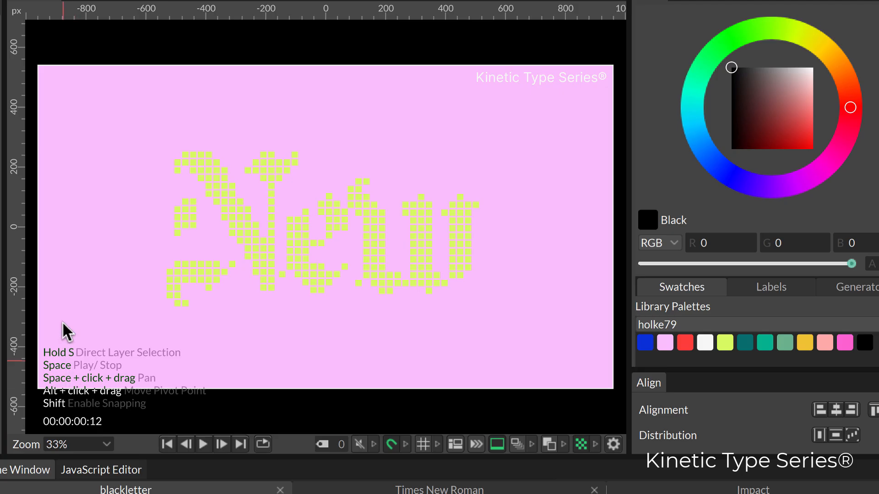
mouse_move(34, 282)
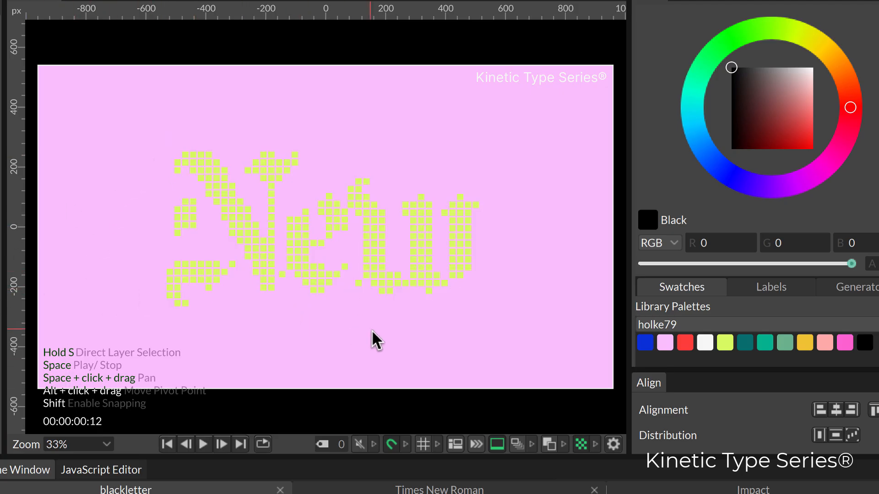
mouse_move(554, 342)
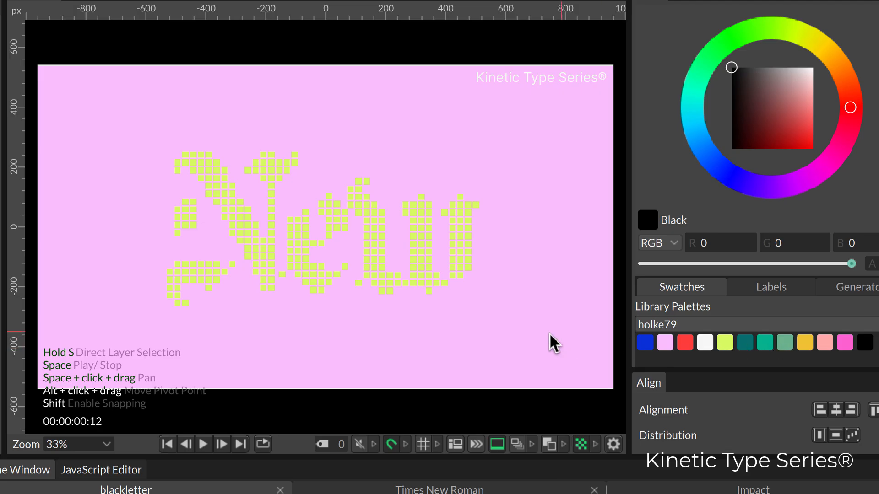
mouse_move(492, 370)
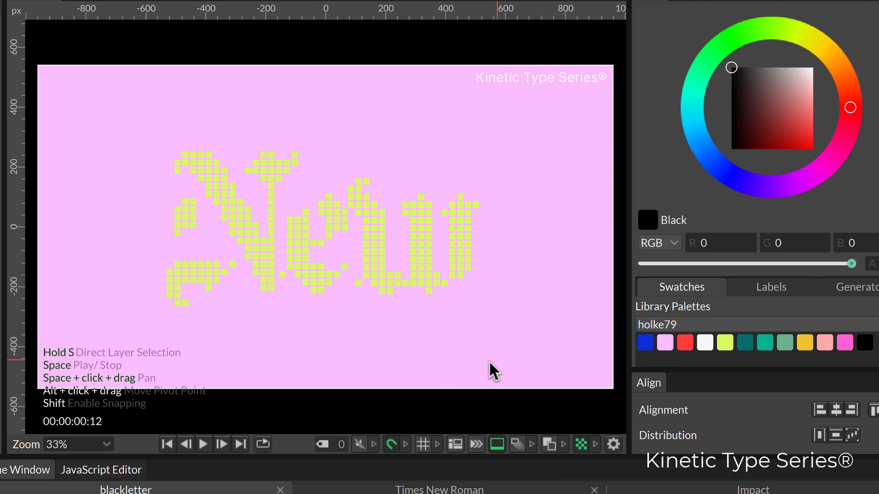
mouse_move(323, 346)
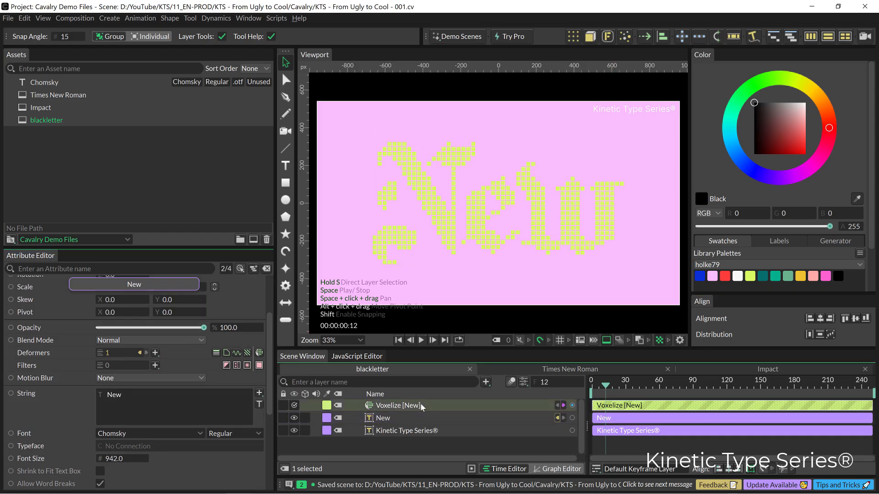
Enlarge the voxel blocks to size 36.4, scale 0.88, spacing -56, with an Oscillator ripple.
left_click(398, 406)
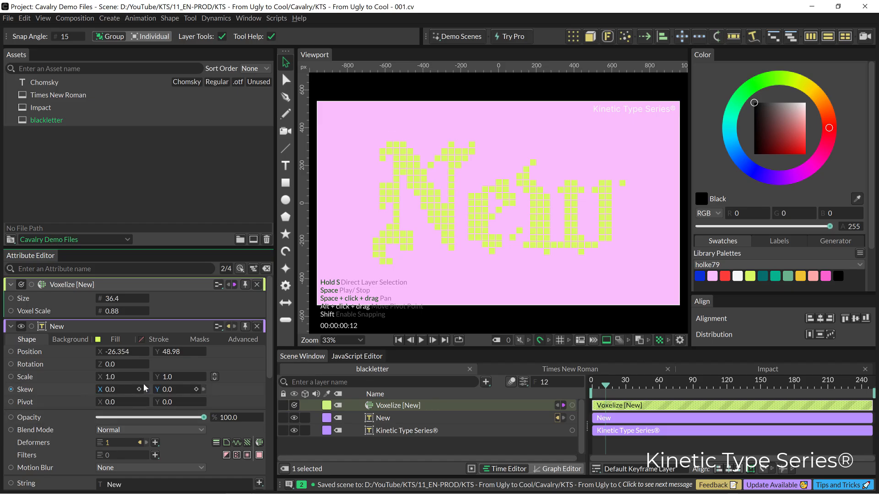
scroll("down", 3)
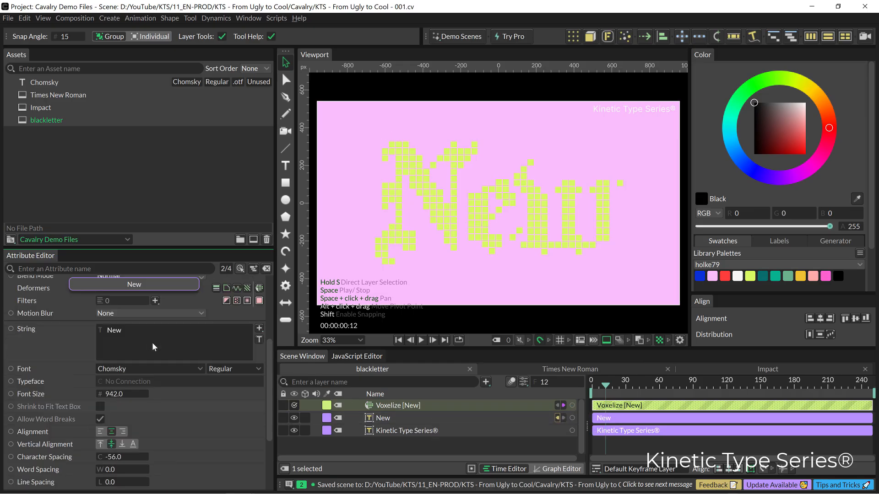
scroll("up", 3)
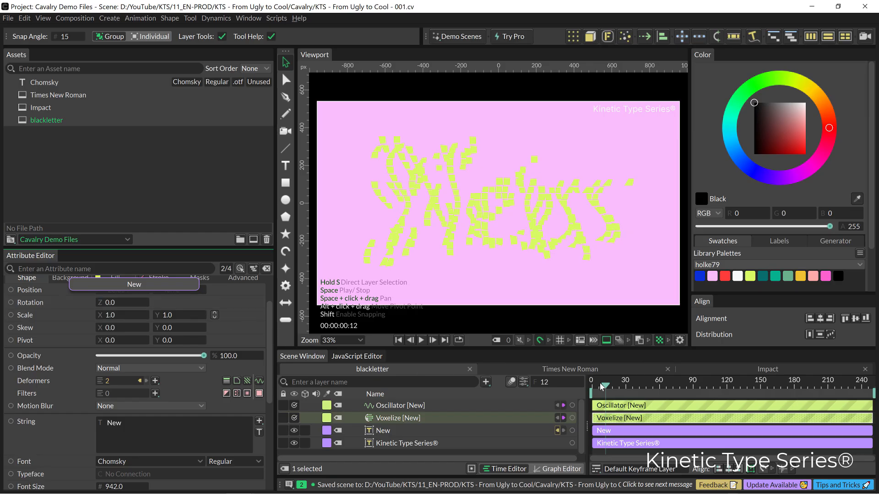
Preview the wave animation, then switch off the deformers to show plain lime blackletter.
left_click(422, 340)
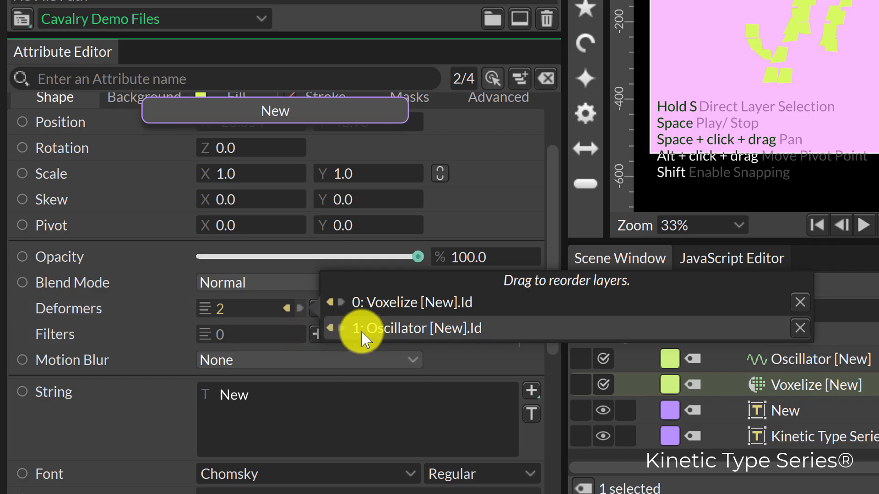
mouse_move(401, 337)
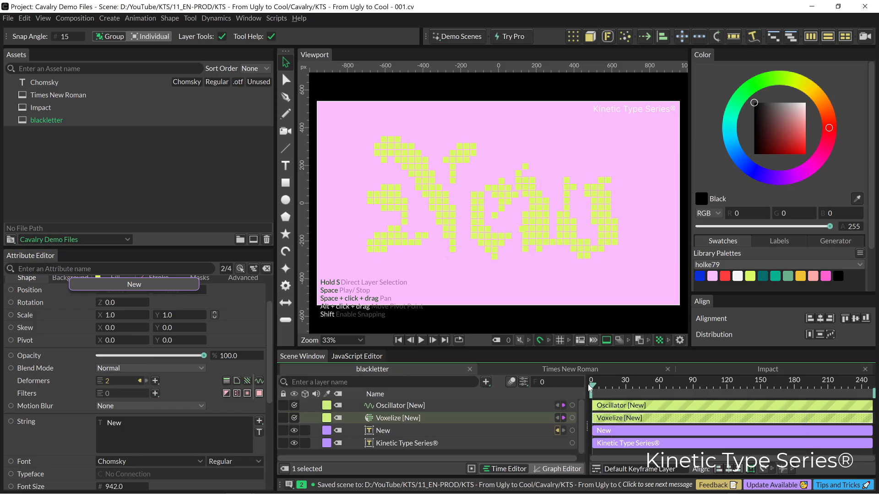
left_click(421, 340)
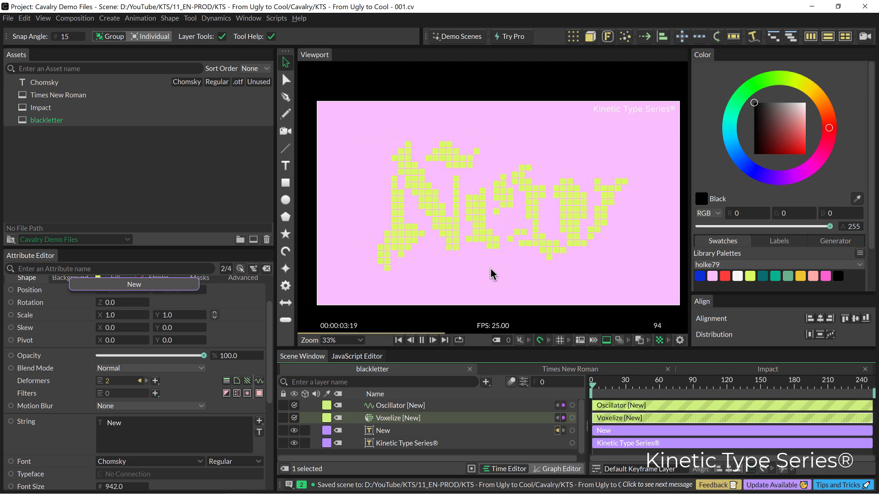
left_click(433, 340)
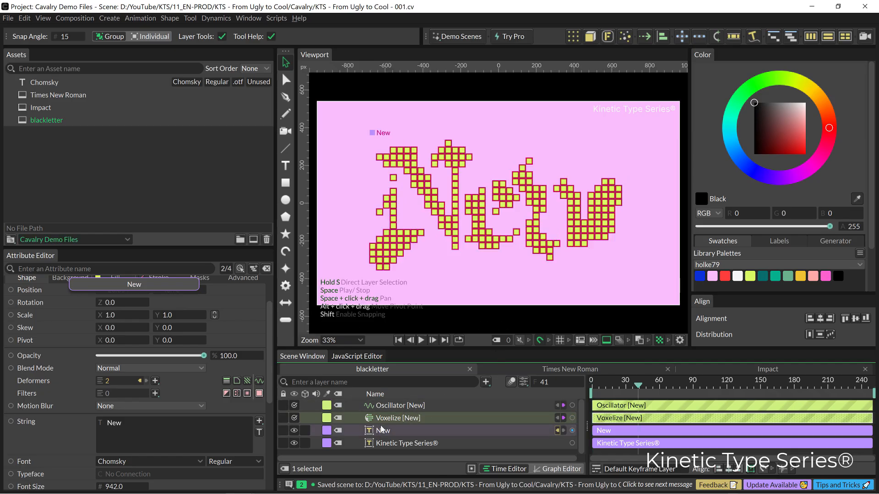
left_click(293, 418)
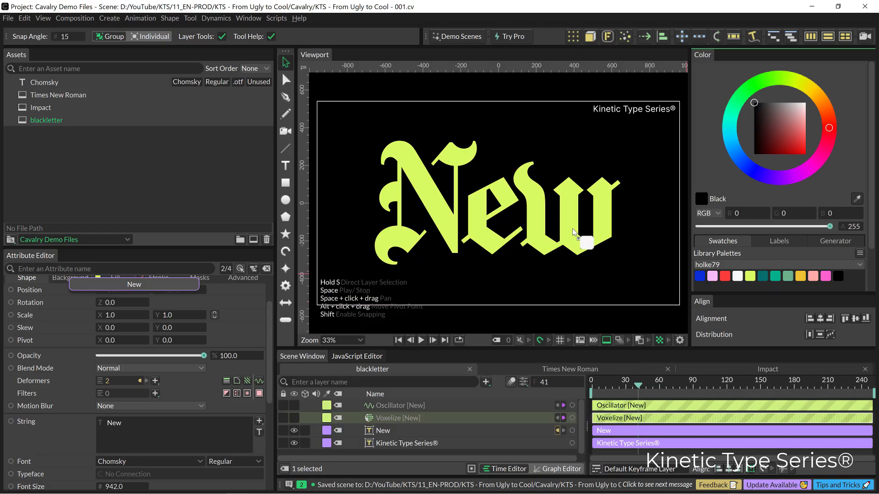
Re-enable Voxelize and Oscillator, preview, and switch to the Impact composition.
left_click(295, 405)
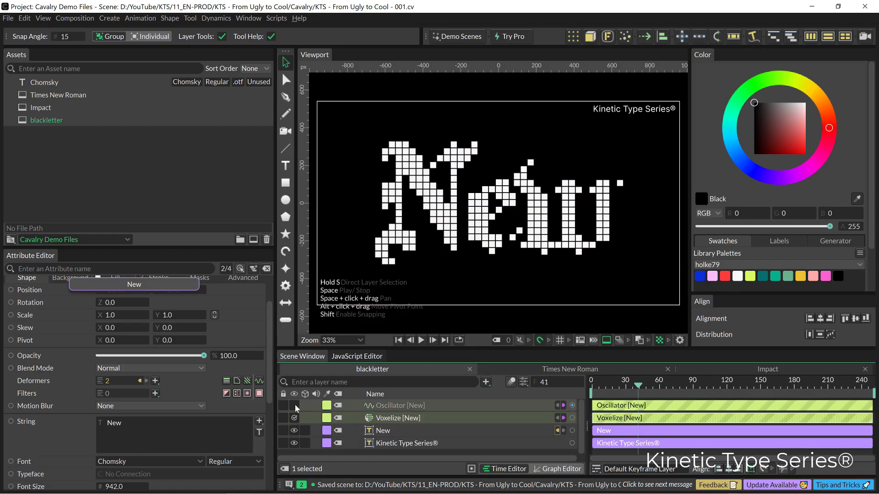
left_click(420, 340)
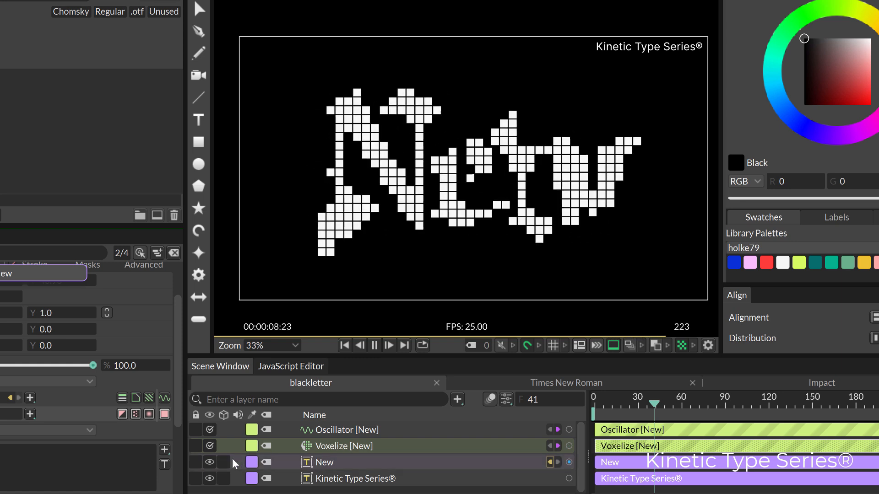
left_click(344, 345)
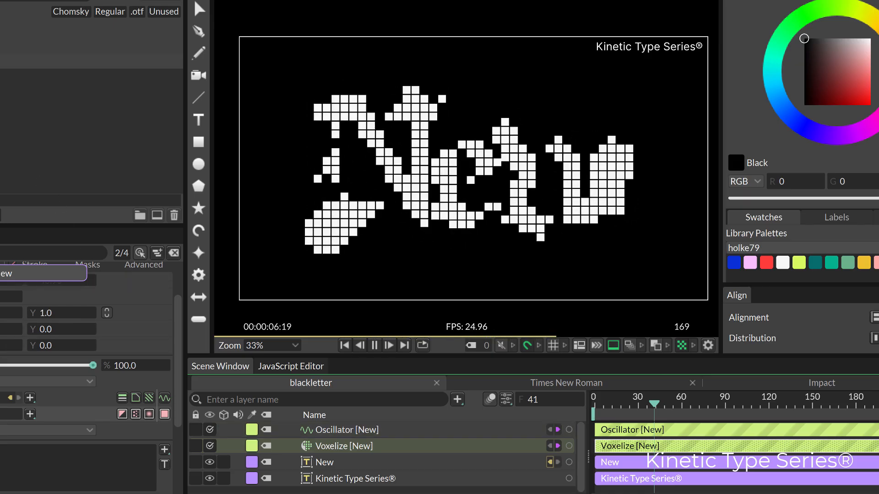
left_click(389, 345)
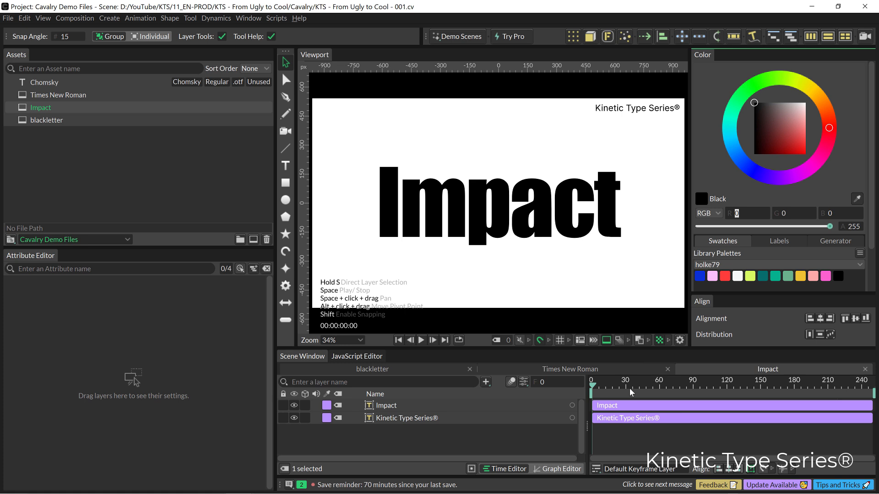
Turn the Impact text into outlines by disabling Fill and enabling Stroke.
left_click(387, 405)
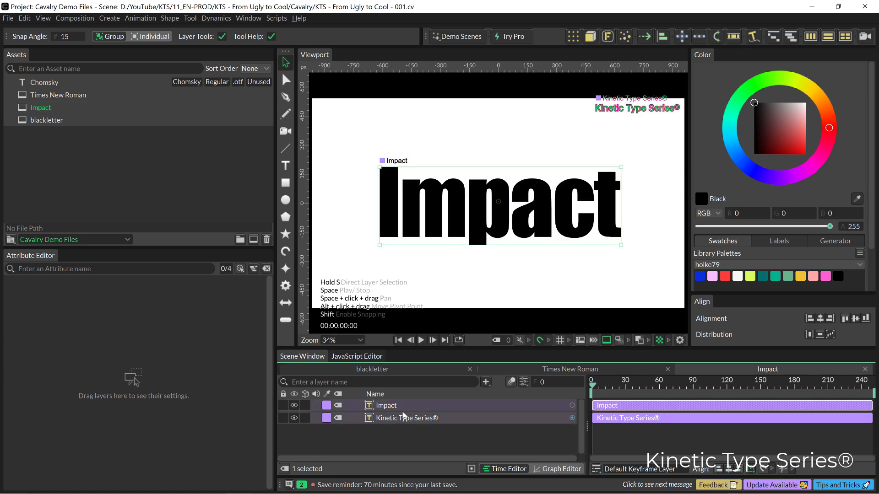
left_click(385, 405)
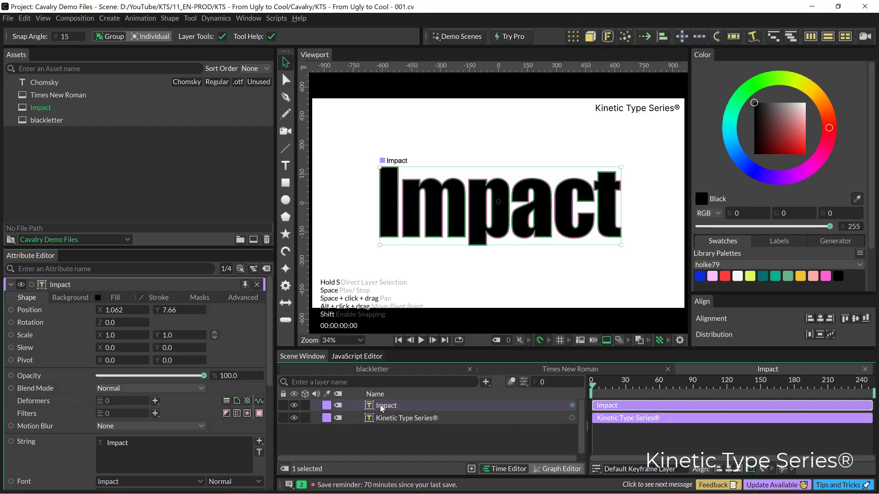
scroll("down", 3)
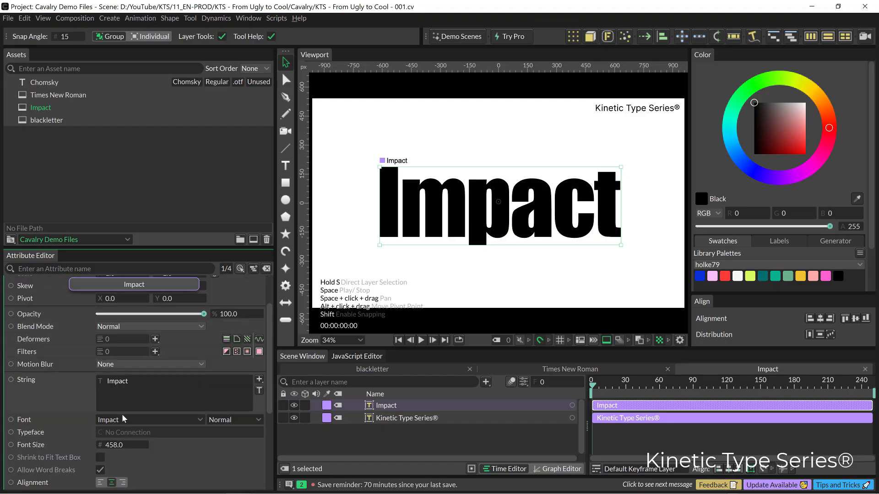
scroll("down", 3)
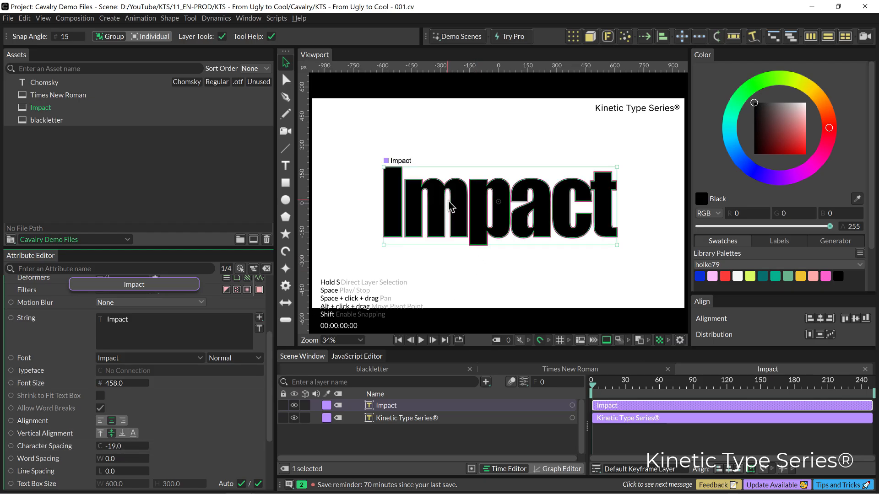
left_click(405, 418)
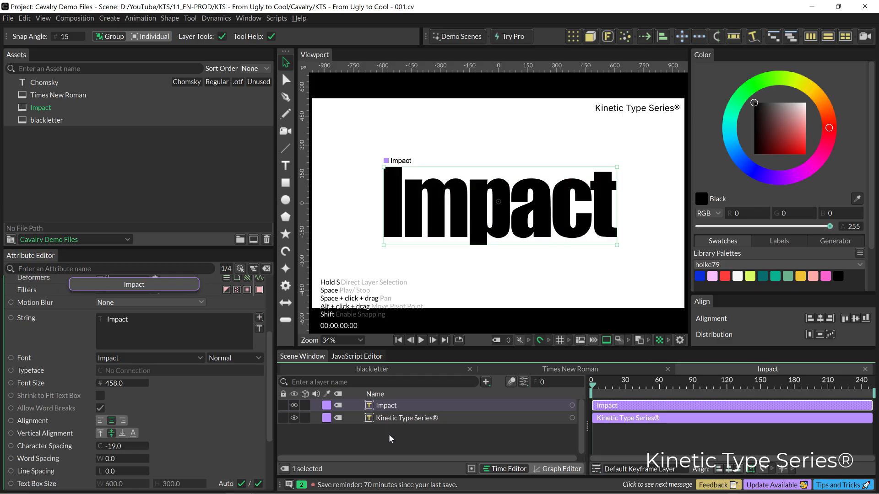
left_click(10, 302)
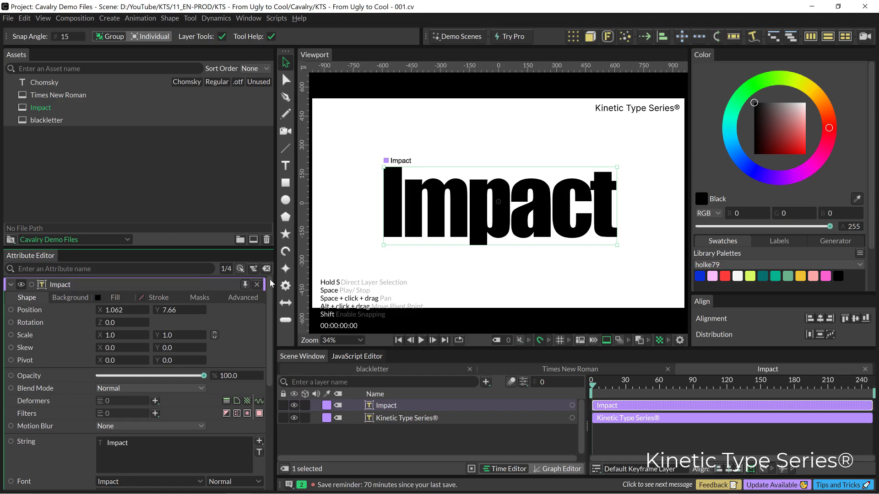
left_click(115, 298)
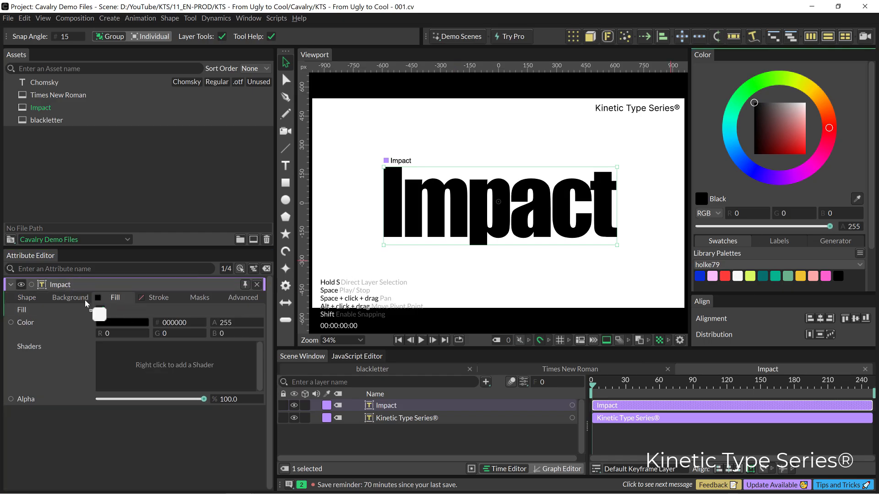
left_click(100, 310)
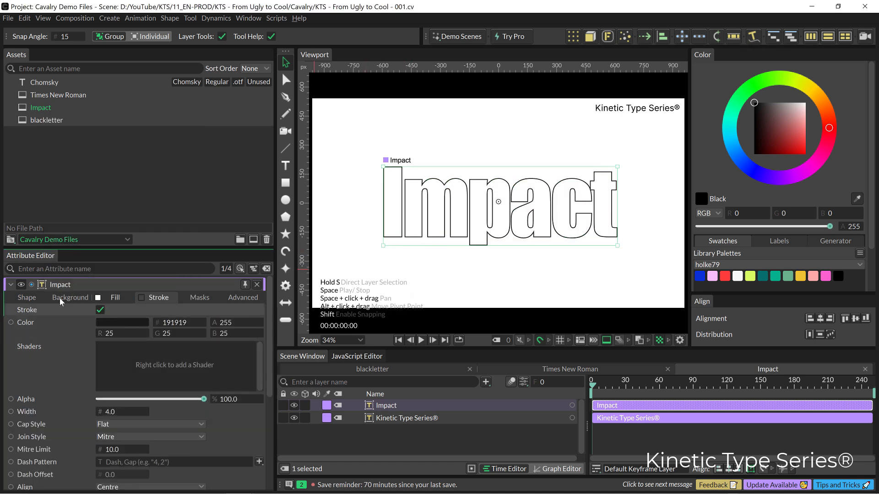
left_click(27, 298)
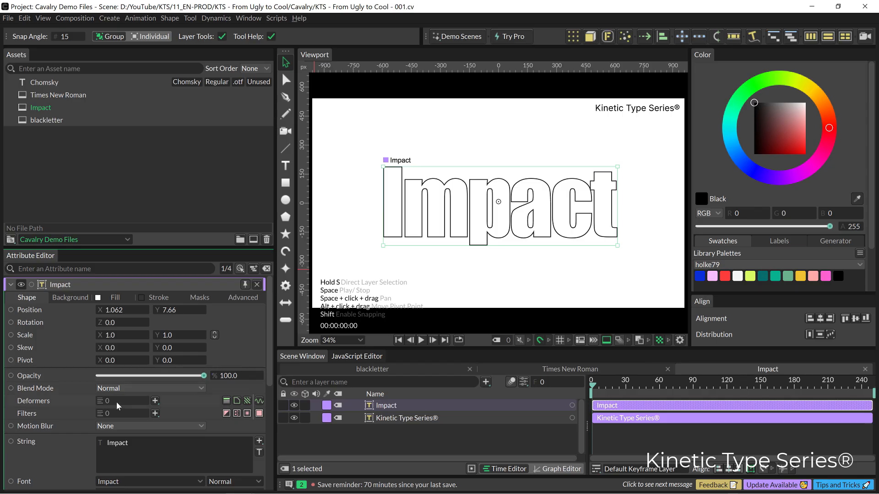
Set font size 711, character spacing -118, and make the string lowercase.
scroll("down", 3)
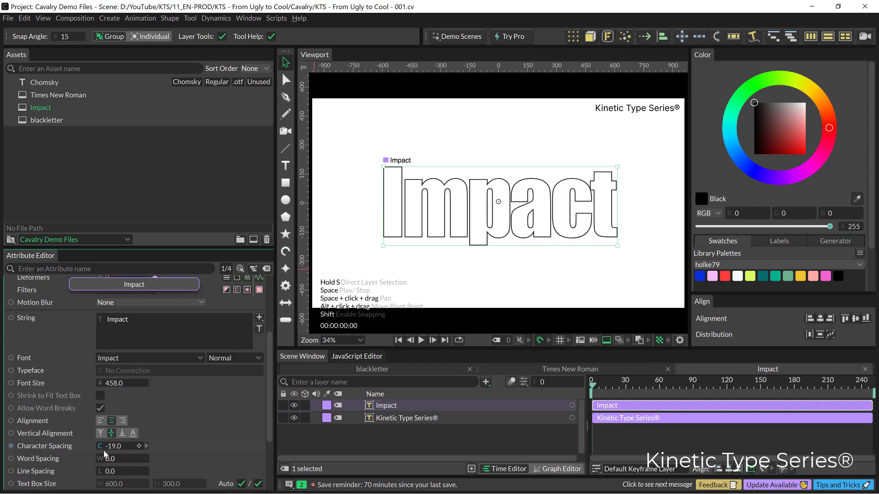
mouse_move(82, 451)
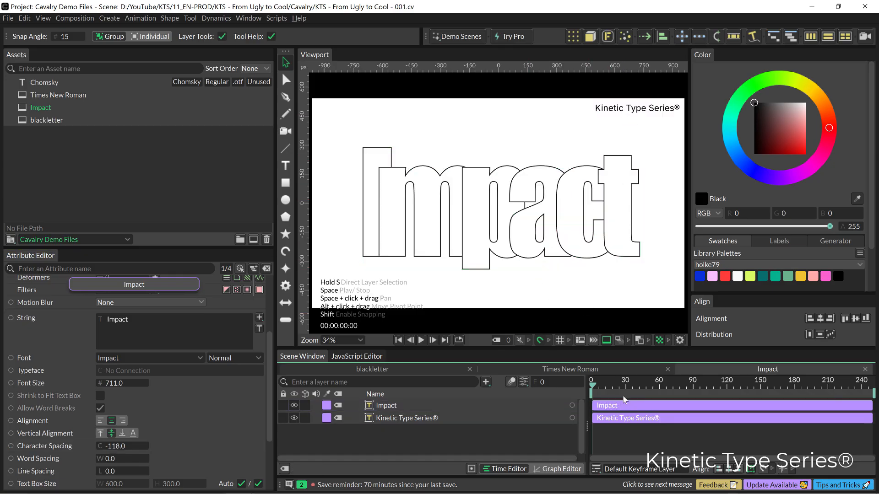
mouse_move(373, 283)
type("i")
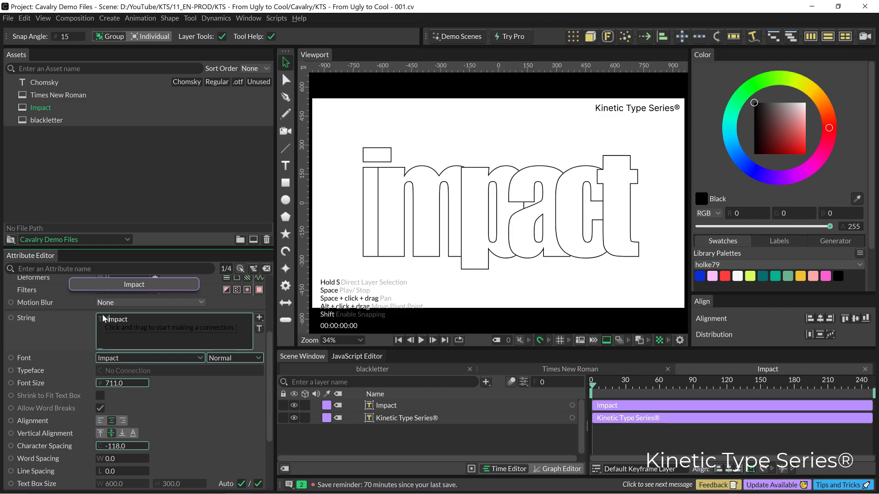
left_click(174, 330)
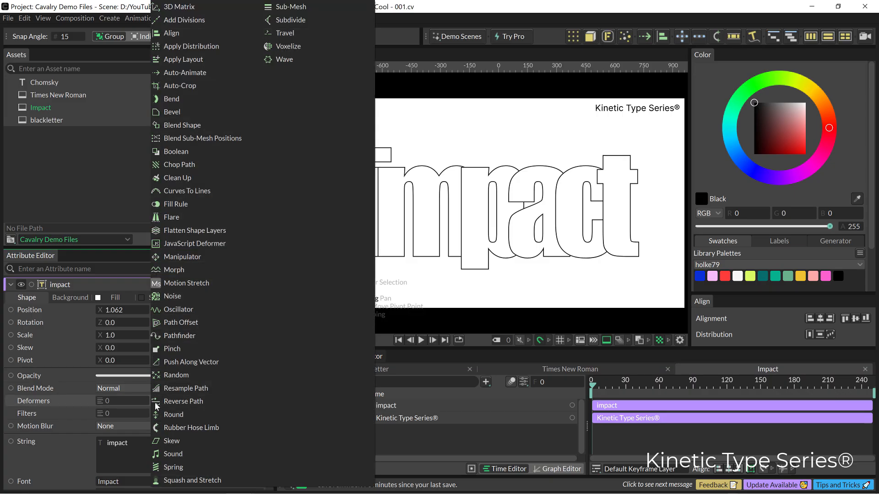
mouse_move(187, 309)
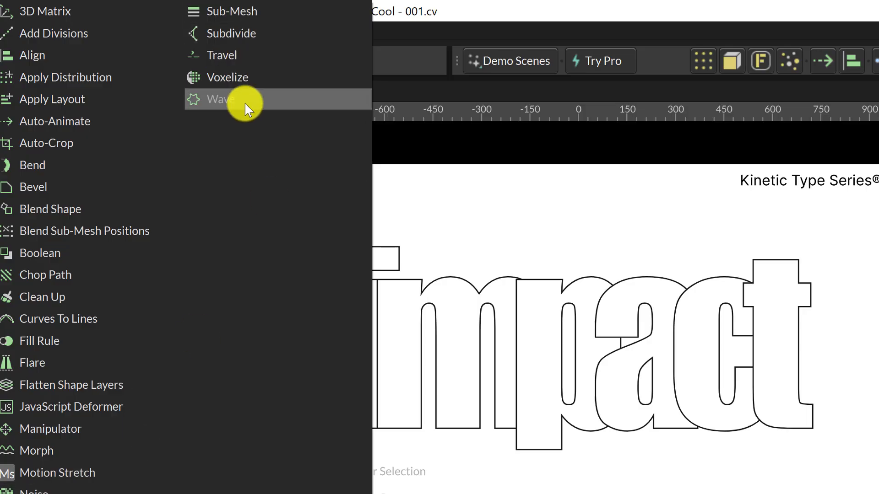
Add a Wave deformer at strength 33, keyframing Number of Waves from 65 to 1 by frame 60.
left_click(220, 99)
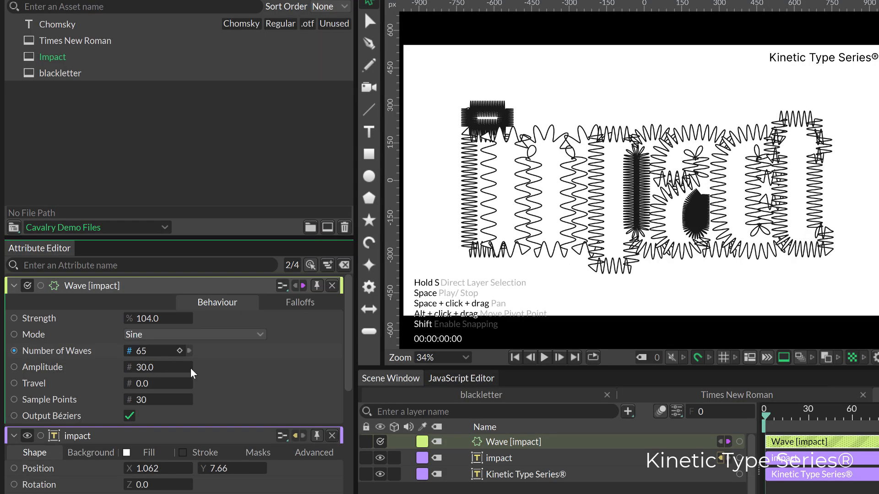
left_click(13, 384)
type("30")
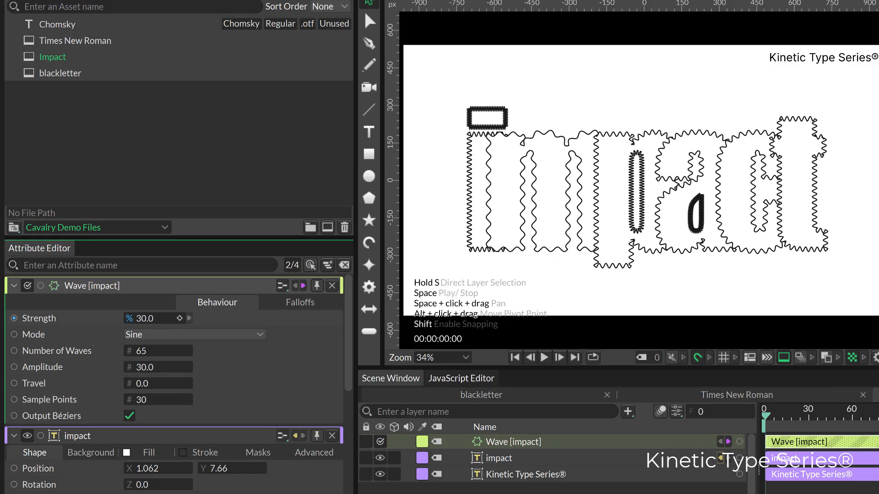
left_click(13, 367)
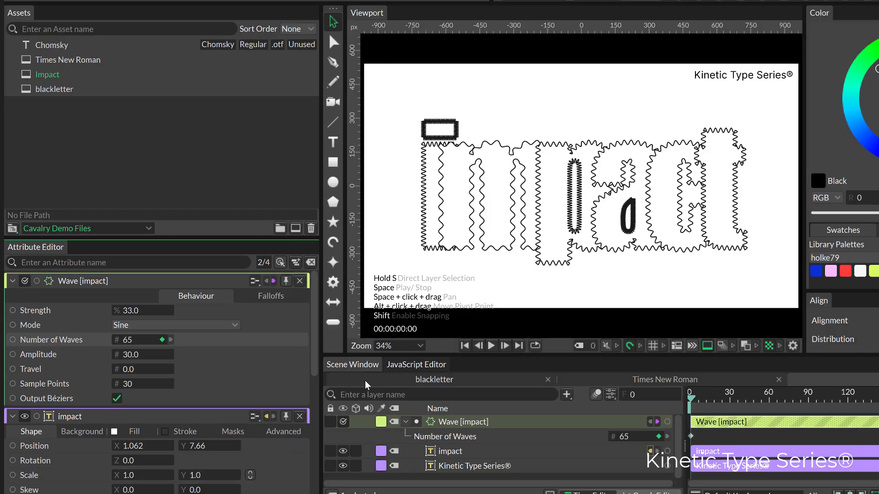
mouse_move(810, 401)
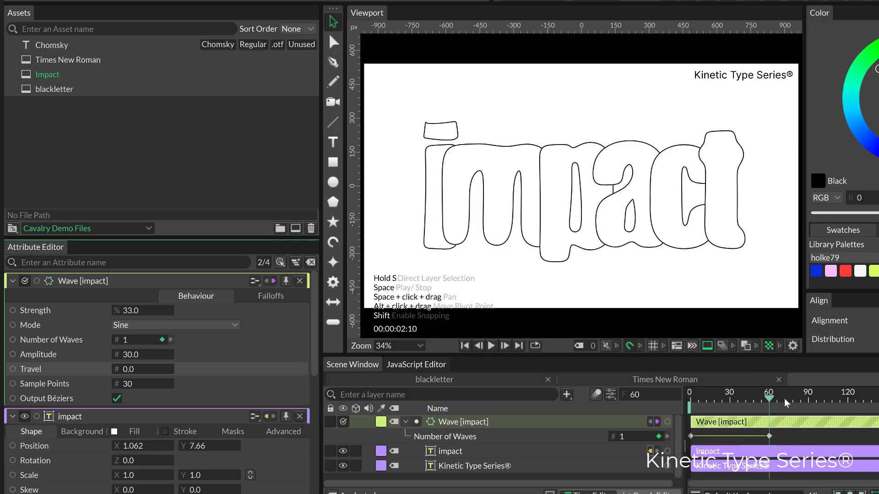
left_click(490, 345)
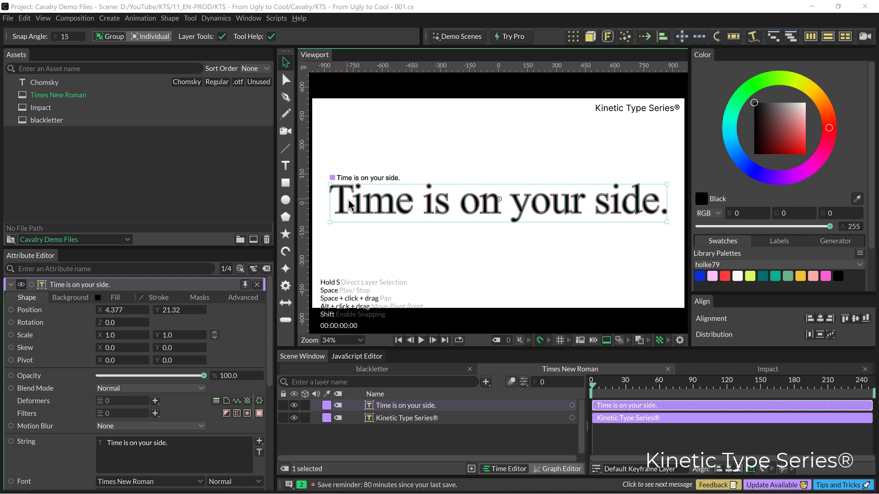
mouse_move(632, 211)
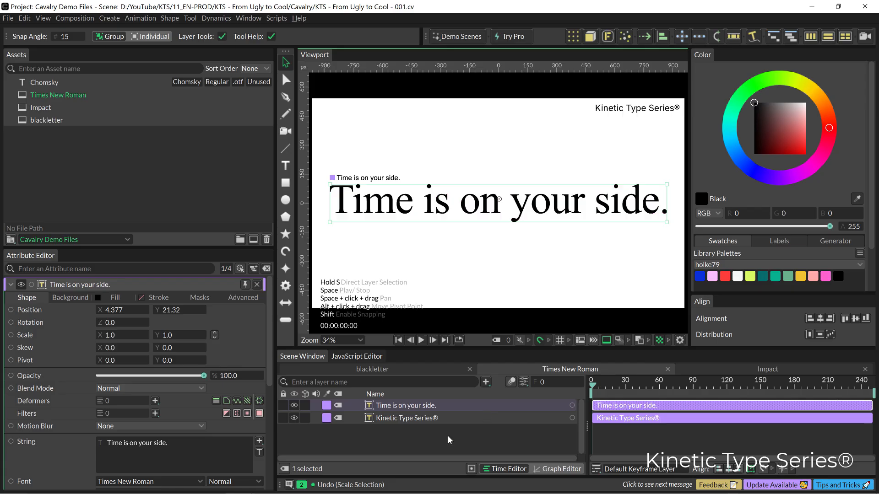
Clear the selection from the Time is on your side. sentence.
left_click(329, 115)
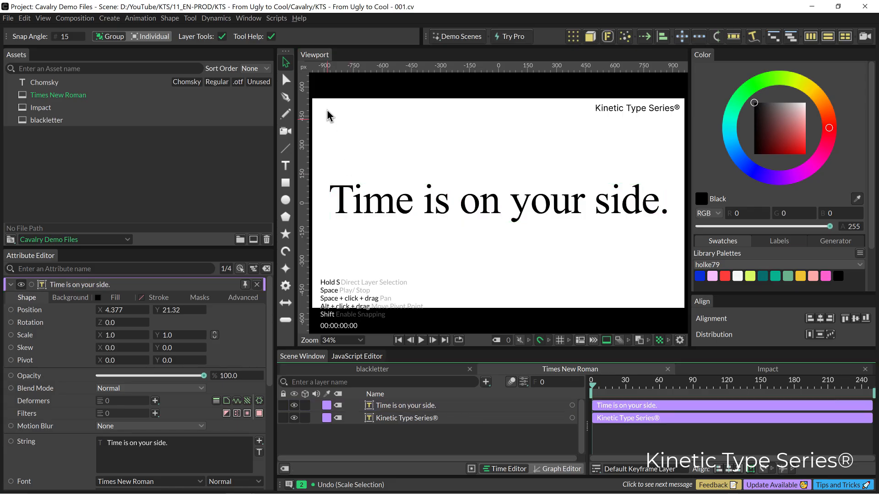
mouse_move(337, 147)
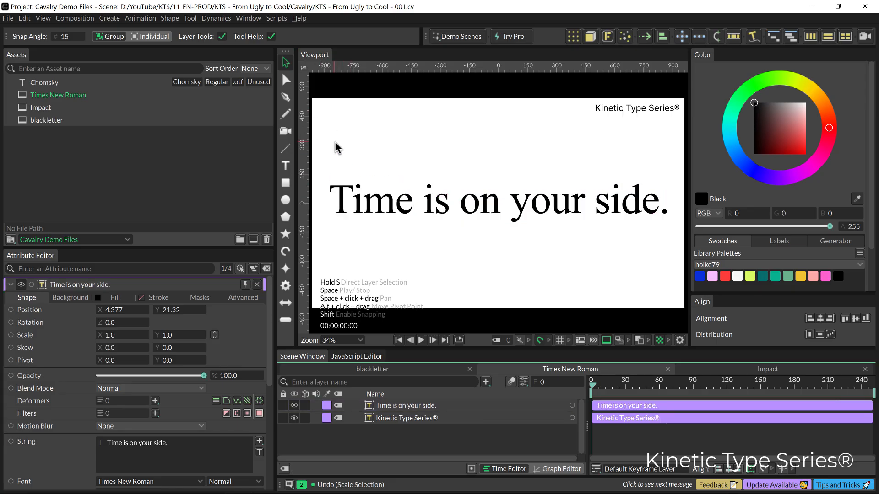
mouse_move(285, 183)
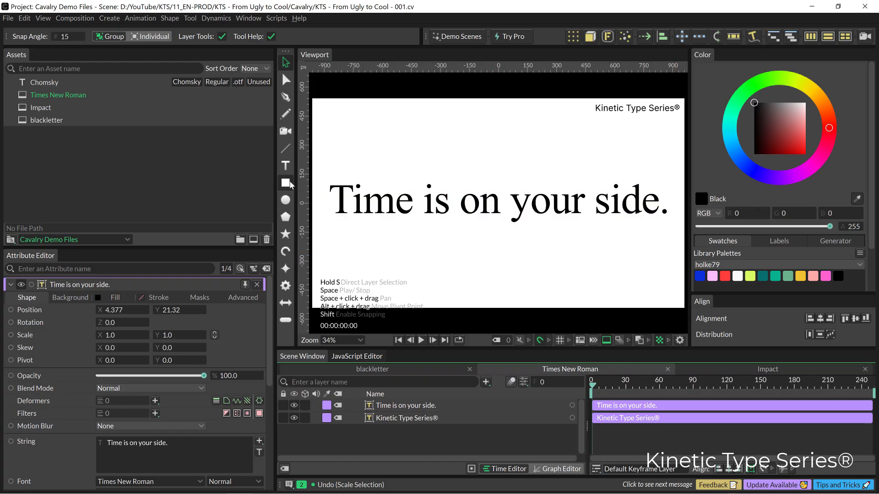
Add a Rectangle Shape as the sentence's Text Path and hide the grey rectangle.
left_click(285, 184)
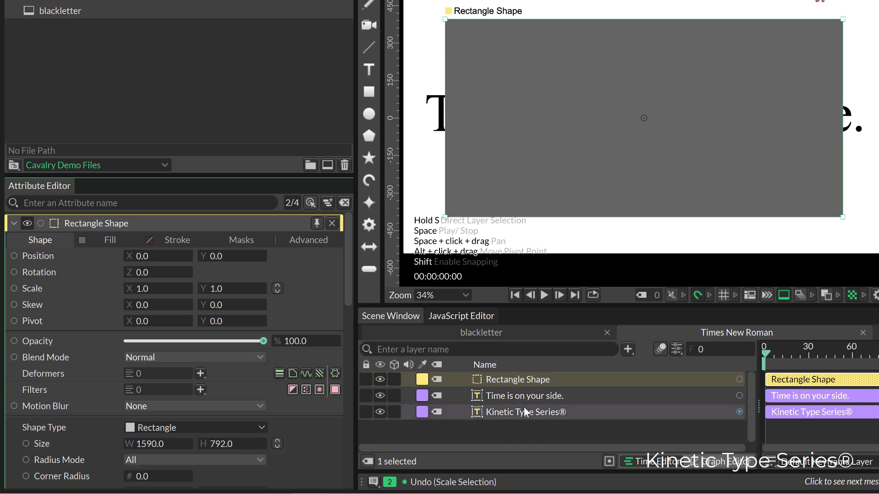
left_click(525, 396)
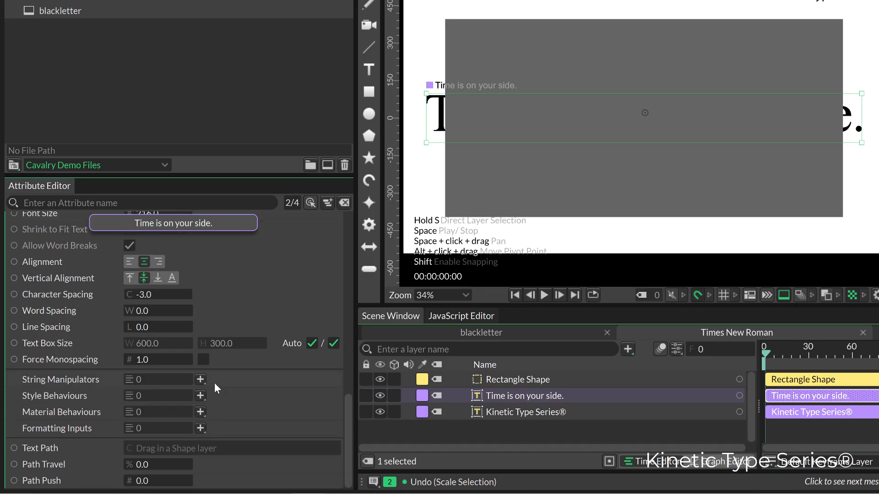
left_click(14, 448)
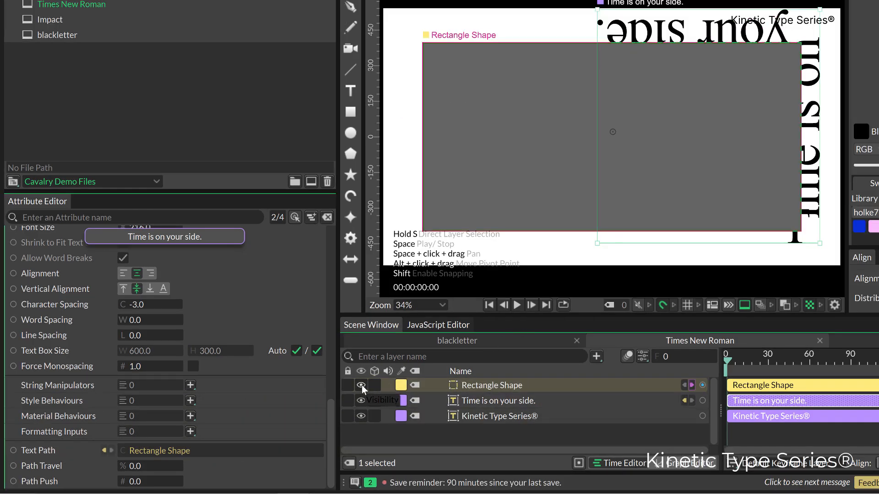
left_click(361, 385)
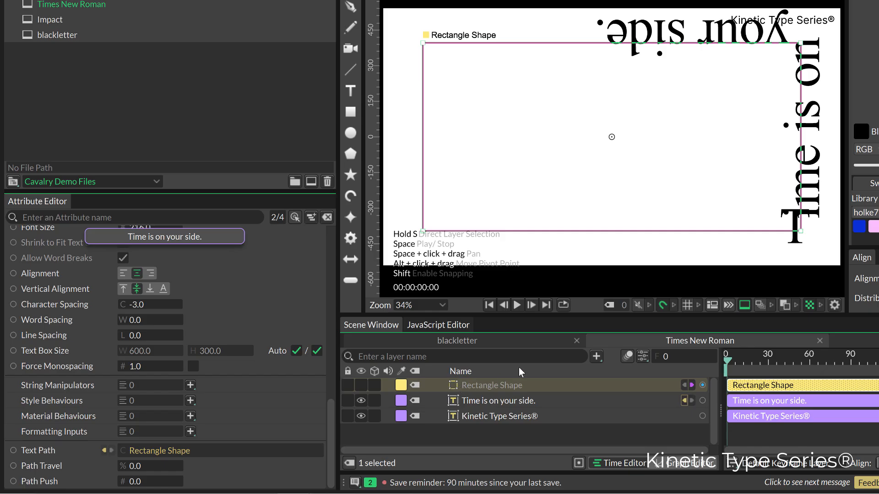
left_click(496, 400)
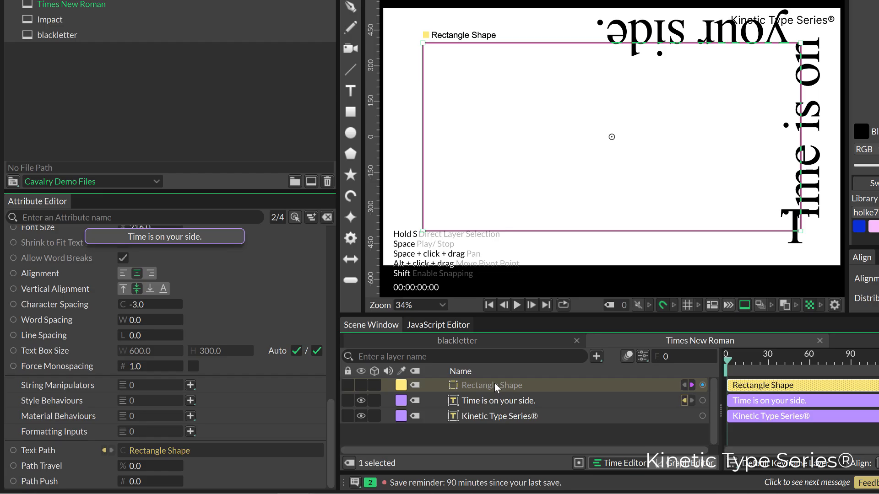
left_click(503, 401)
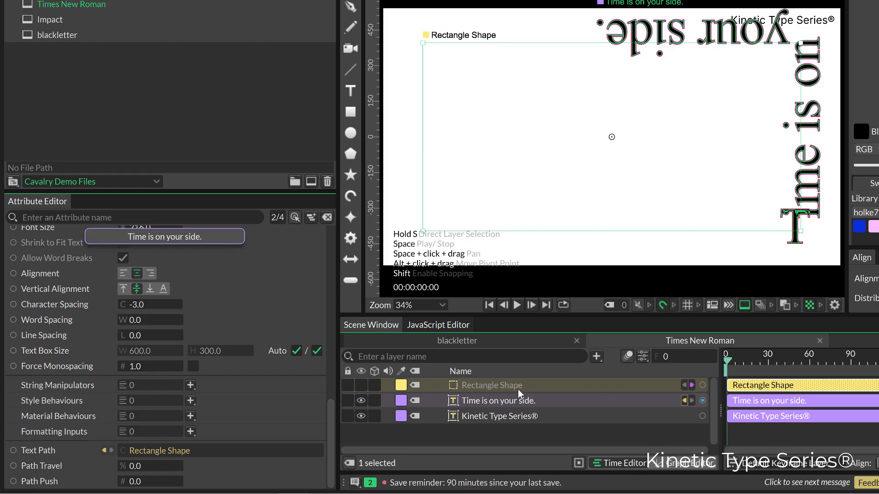
left_click(494, 385)
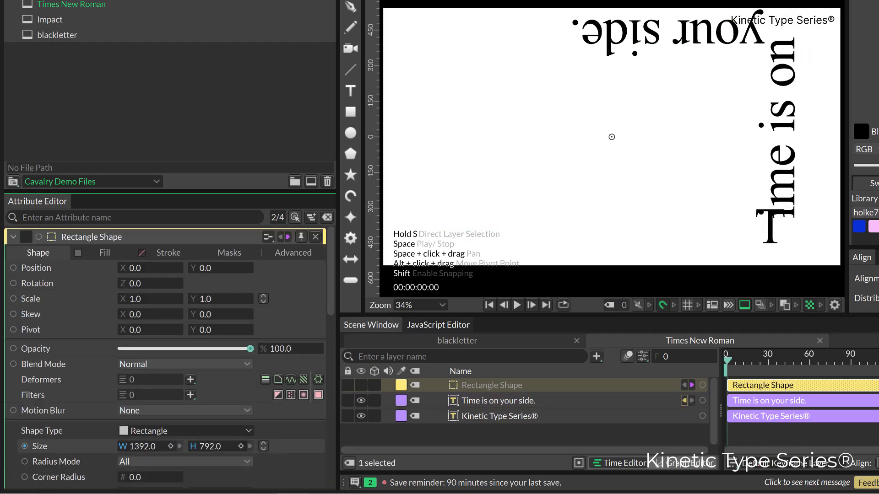
Size the rectangle path to 1158 by 400 and raise the text font size to 363.
left_click(498, 400)
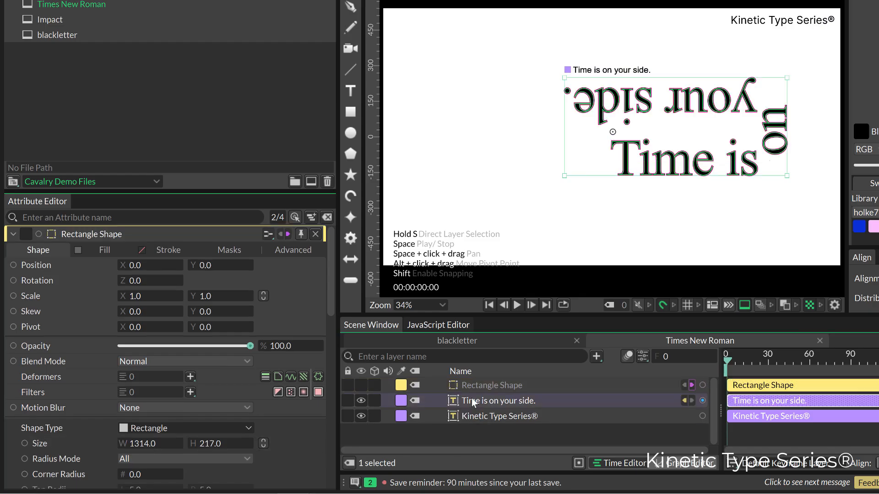
left_click(497, 400)
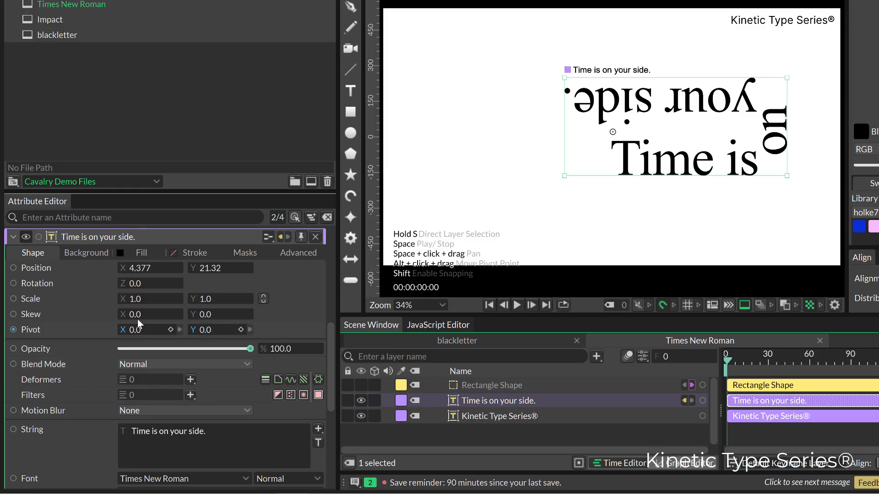
scroll("down", 3)
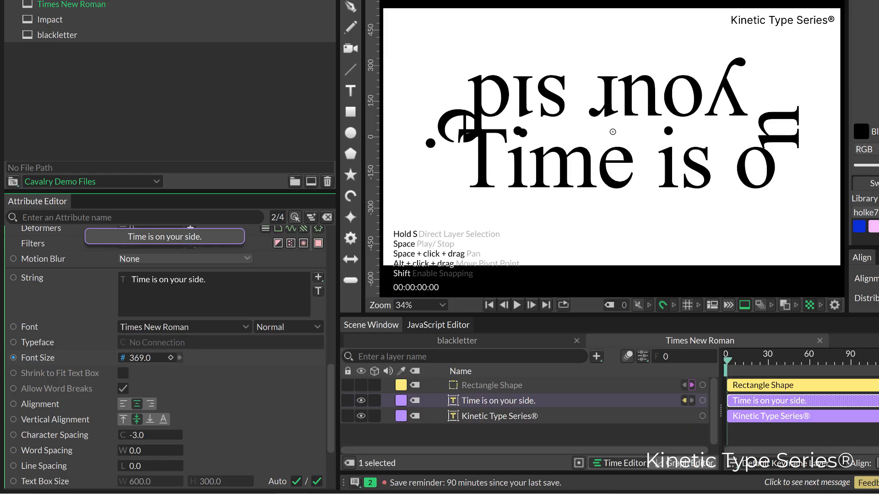
left_click(496, 416)
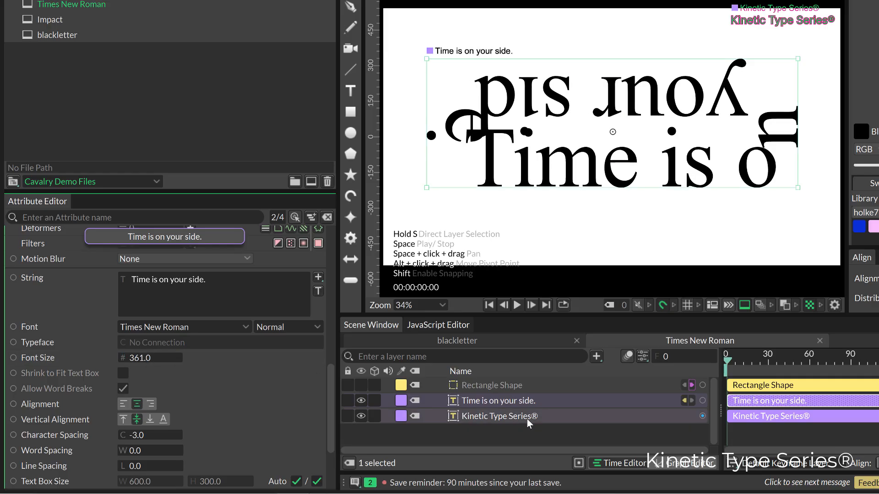
left_click(492, 385)
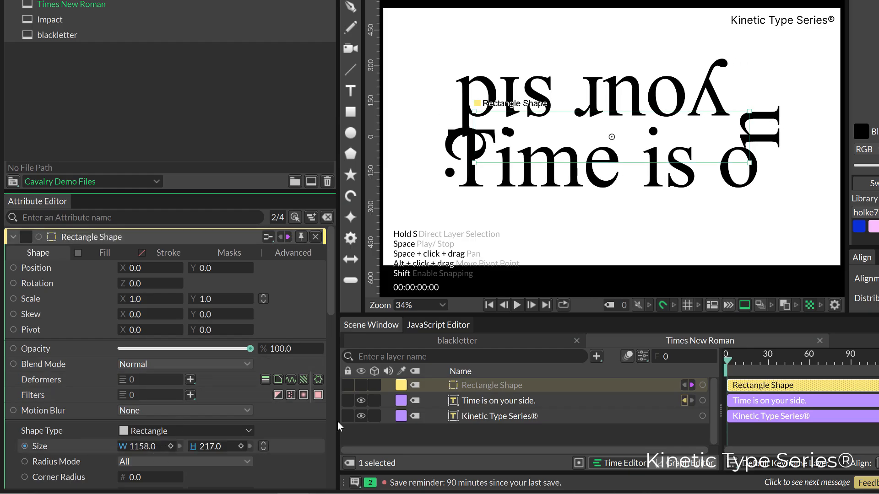
left_click(362, 385)
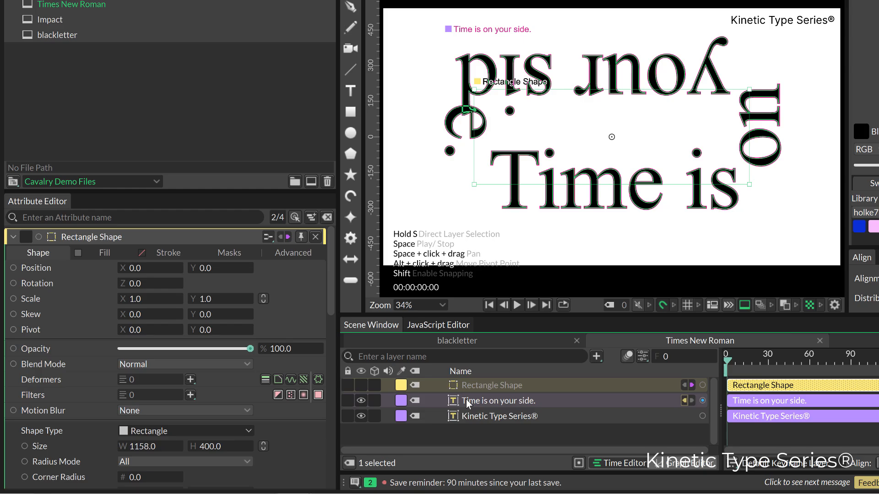
Tighten the text's character spacing to -25 so the sentence fits around the path.
left_click(501, 400)
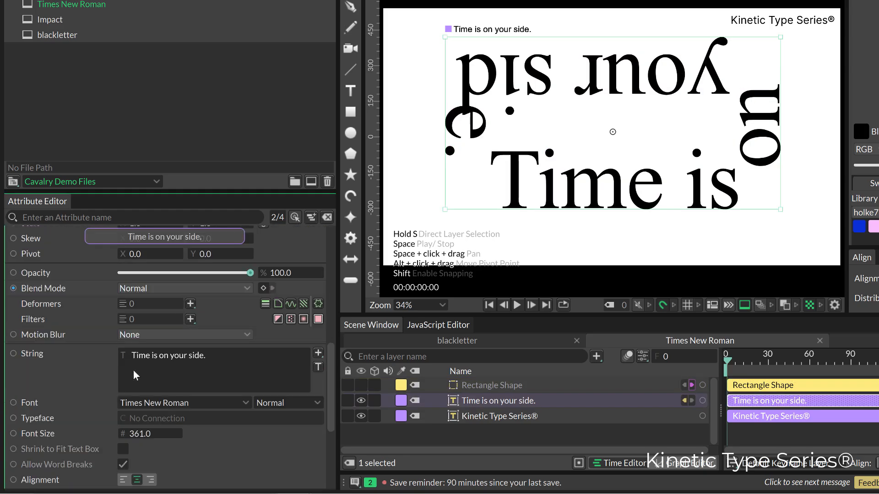
scroll("down", 3)
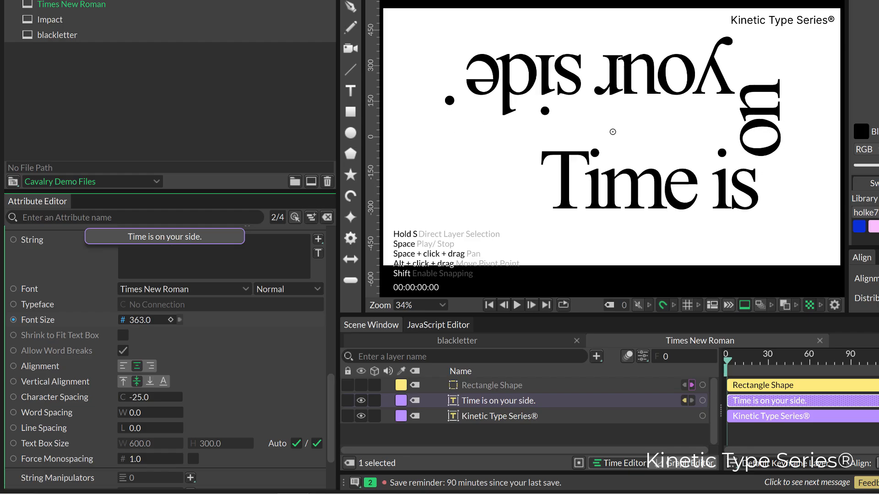
left_click(500, 400)
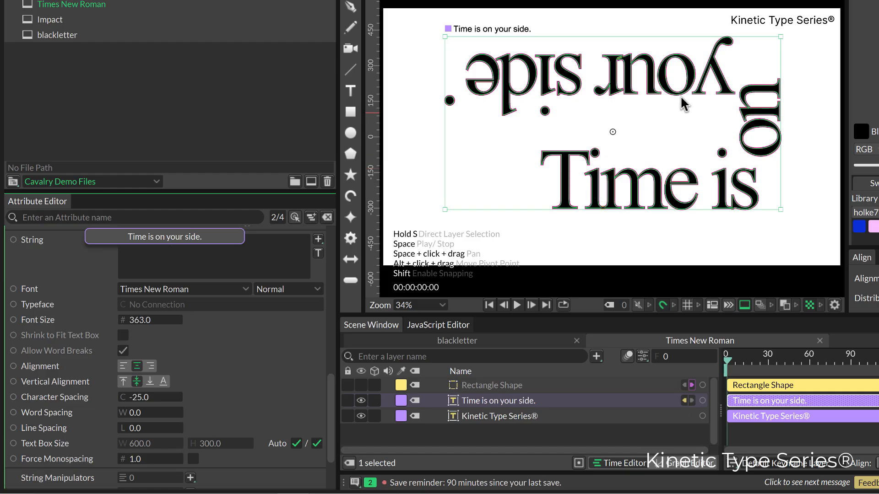
mouse_move(573, 112)
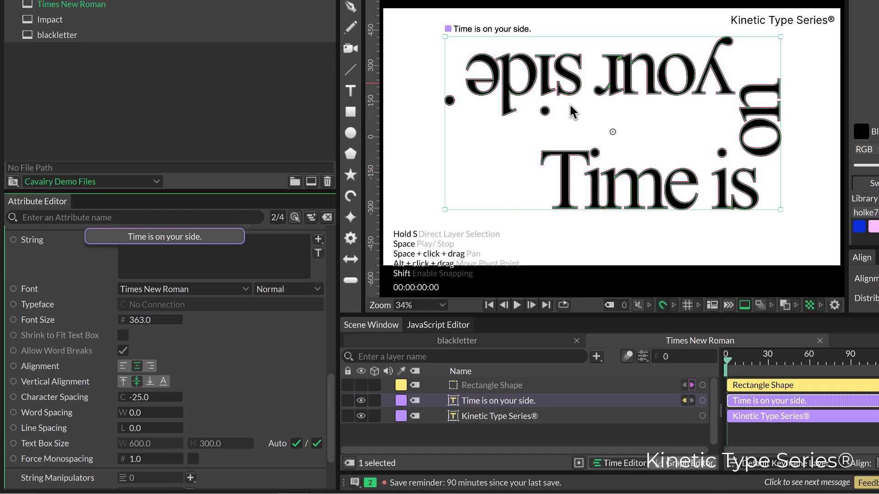
mouse_move(579, 149)
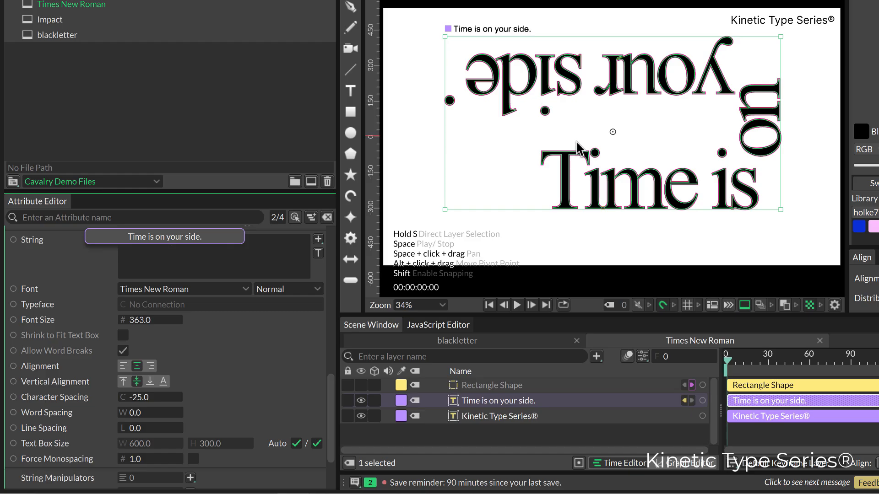
mouse_move(536, 168)
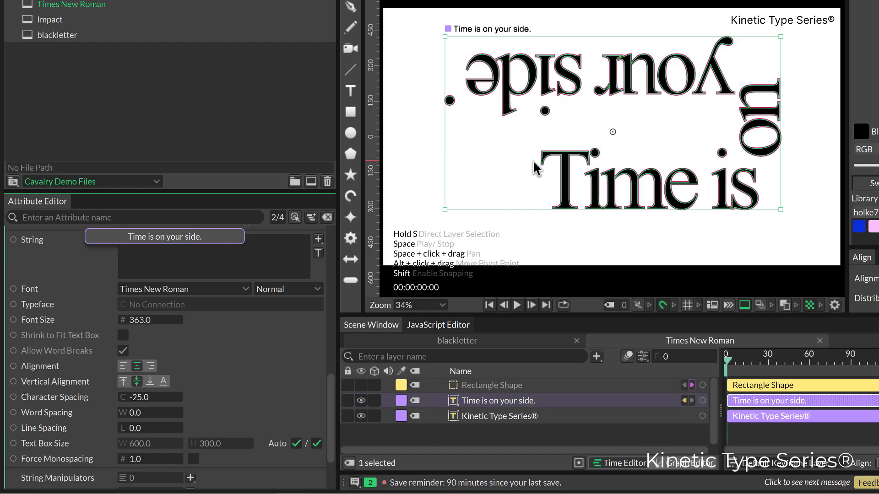
mouse_move(699, 281)
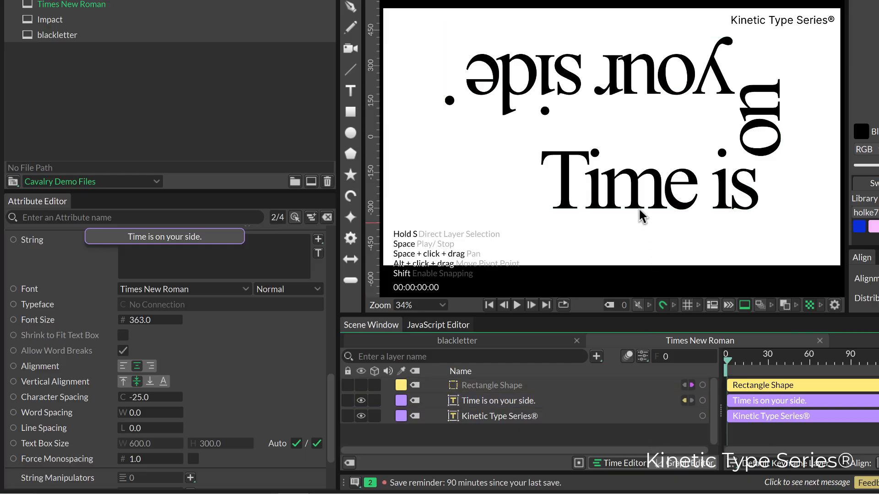
left_click(493, 385)
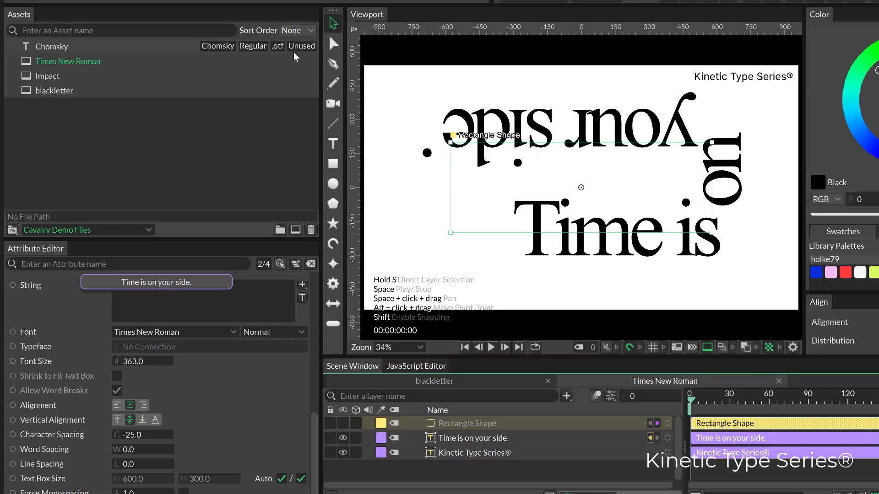
Unhide the rectangle, convert it to an editable path and pull one corner inward.
left_click(333, 47)
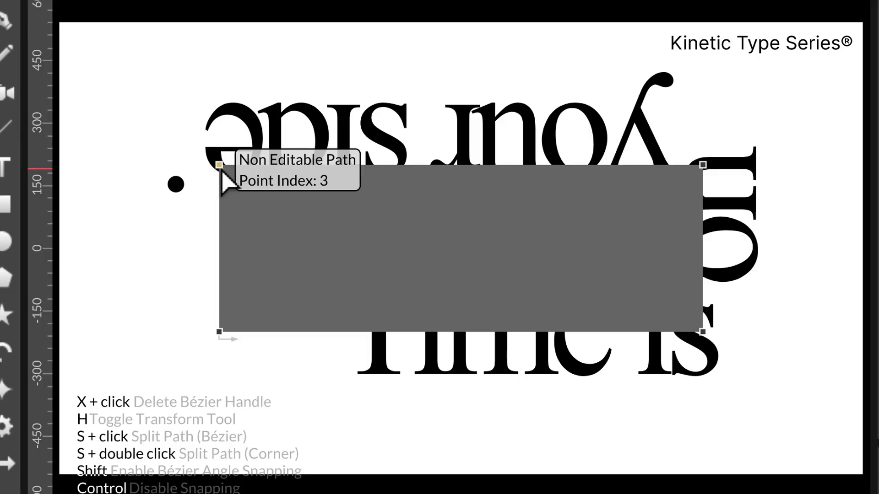
left_click(218, 166)
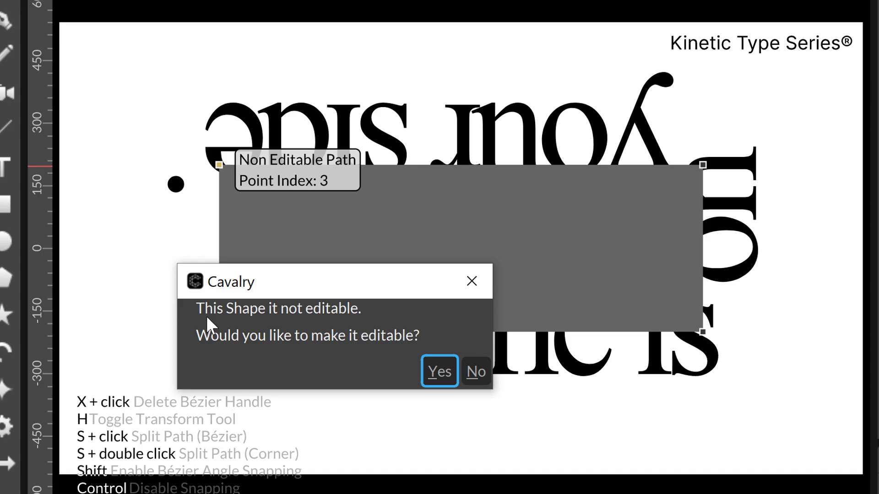
mouse_move(447, 385)
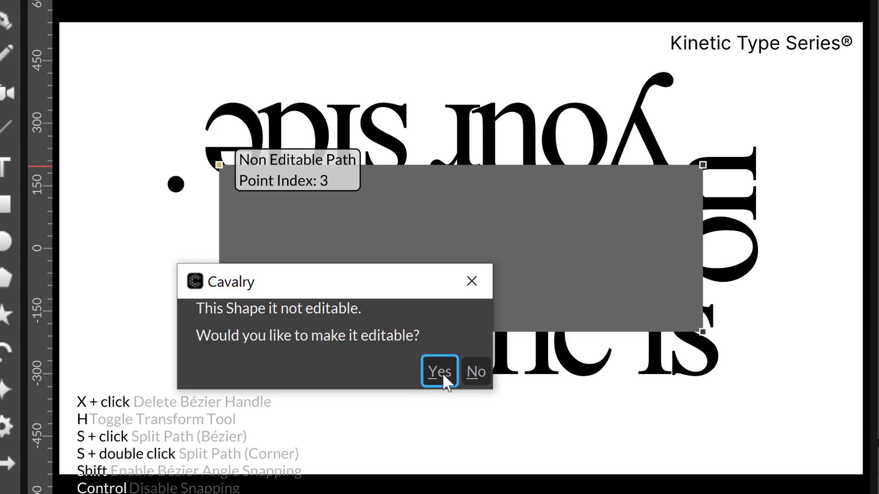
left_click(440, 372)
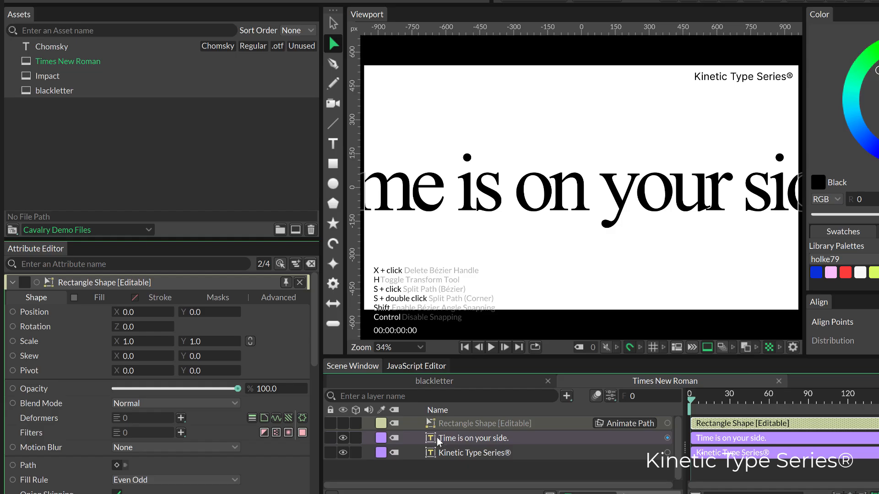
left_click(468, 438)
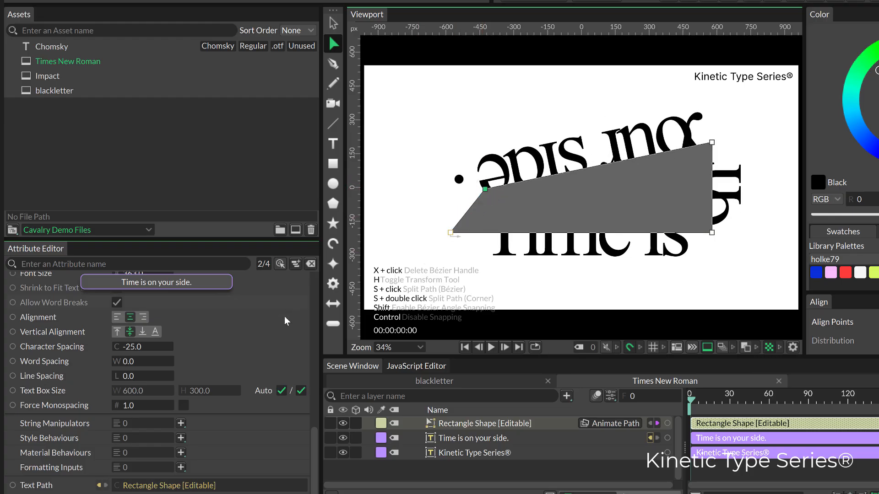
Turn off the editable rectangle's fill, leaving only the text along its slanted outline.
left_click(485, 423)
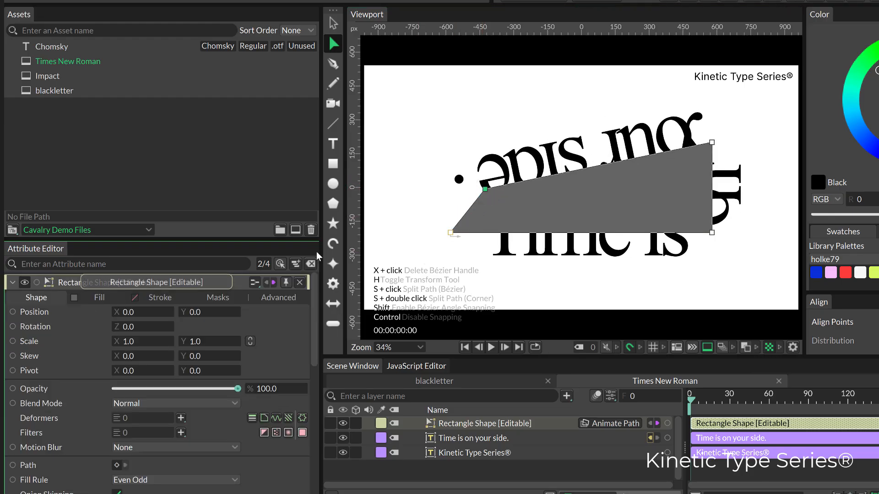
left_click(100, 298)
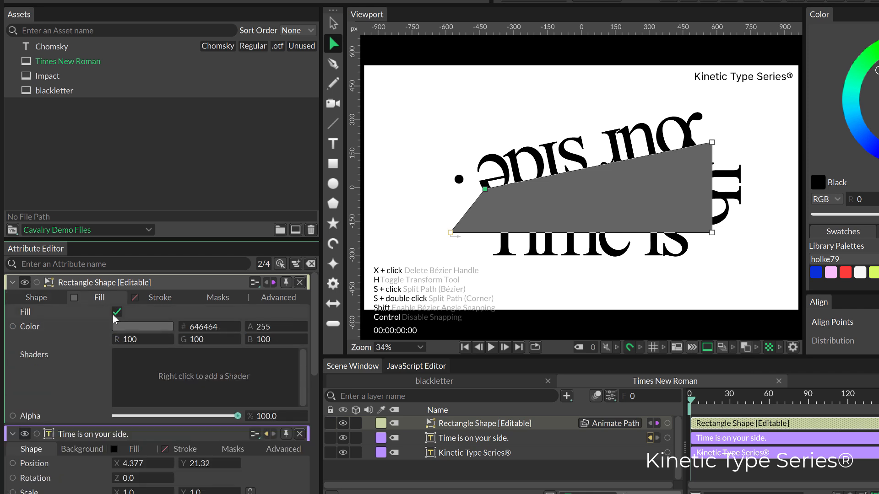
left_click(117, 312)
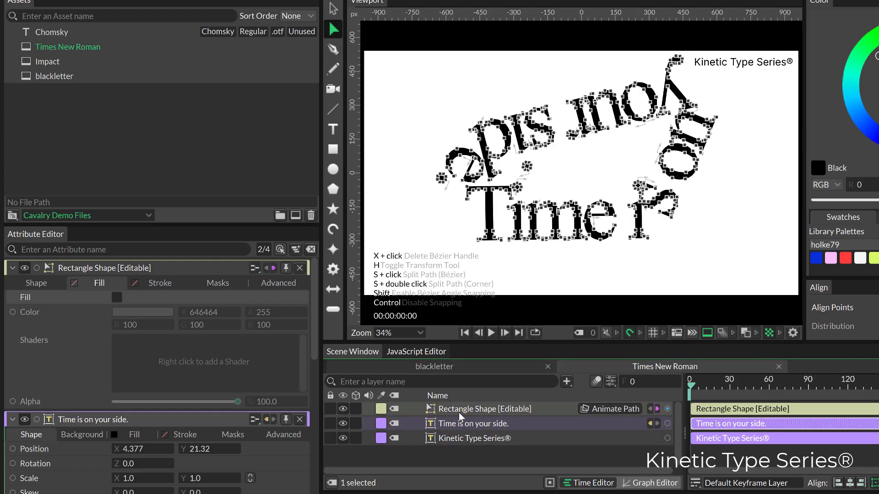
left_click(332, 9)
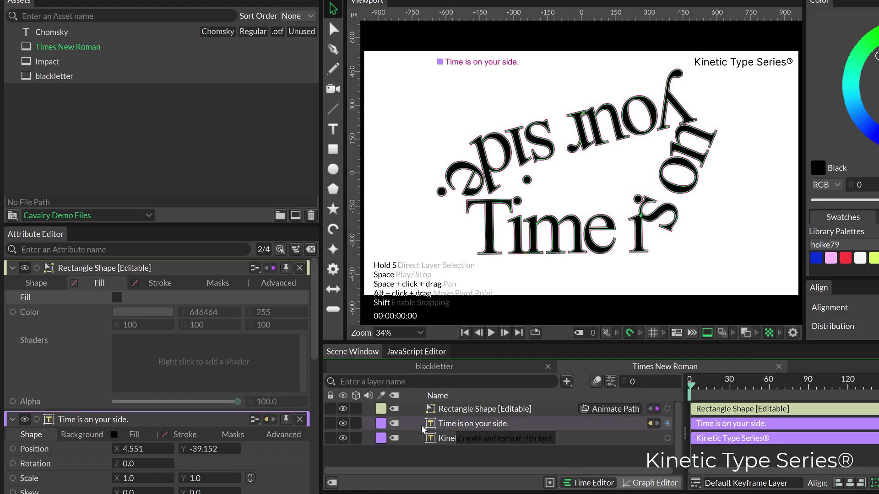
left_click(472, 423)
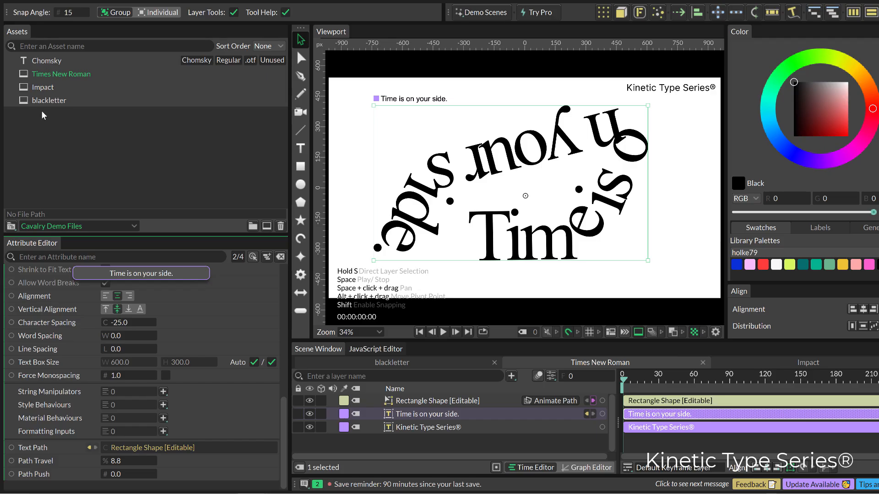
mouse_move(47, 77)
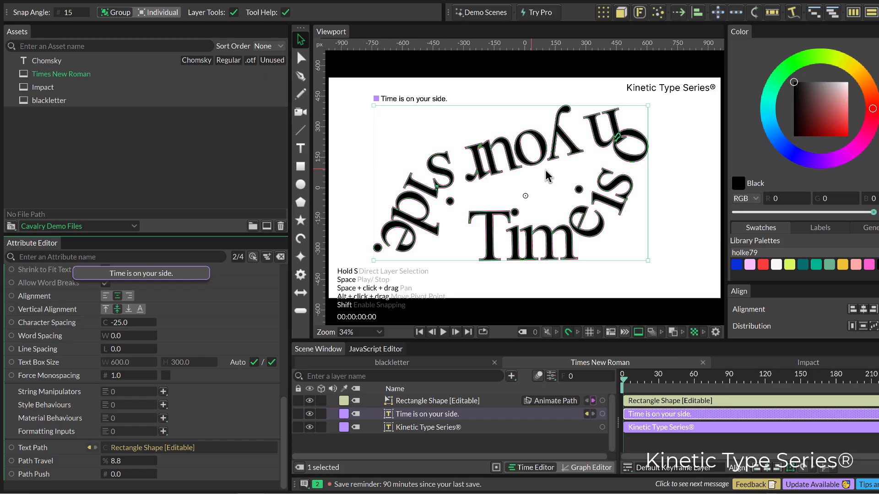
mouse_move(642, 215)
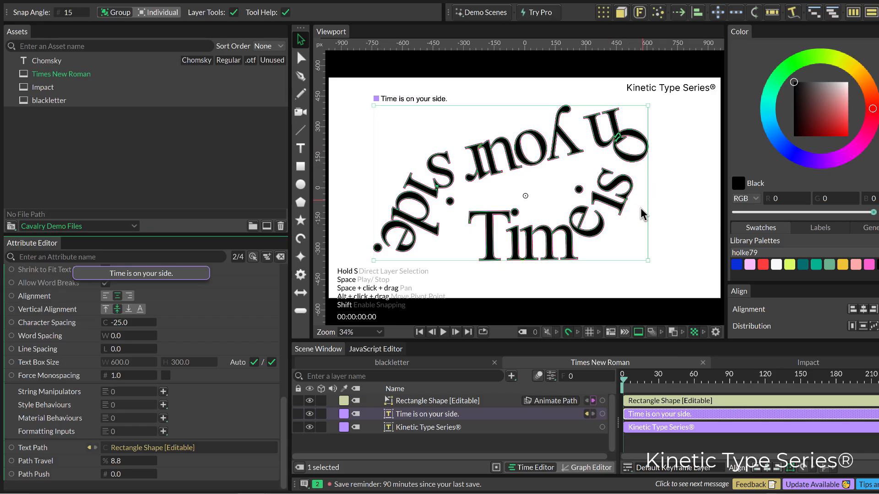